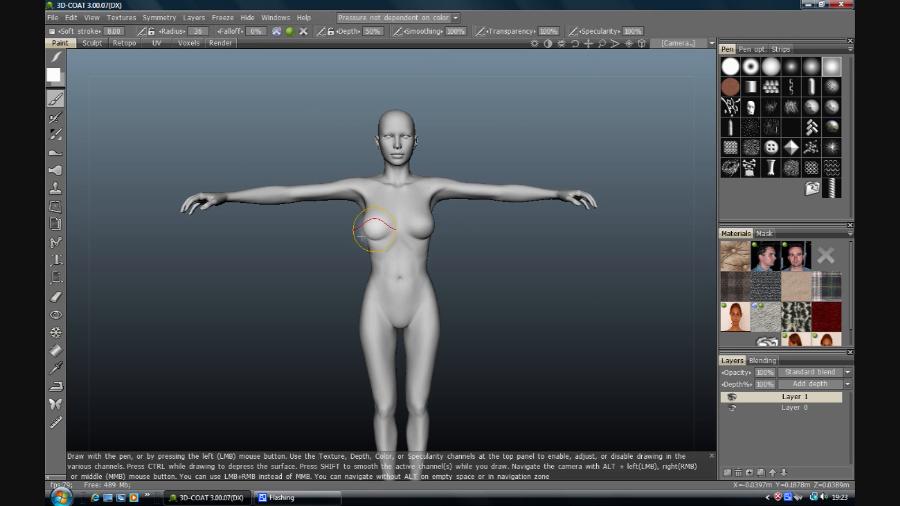
mouse_move(578, 333)
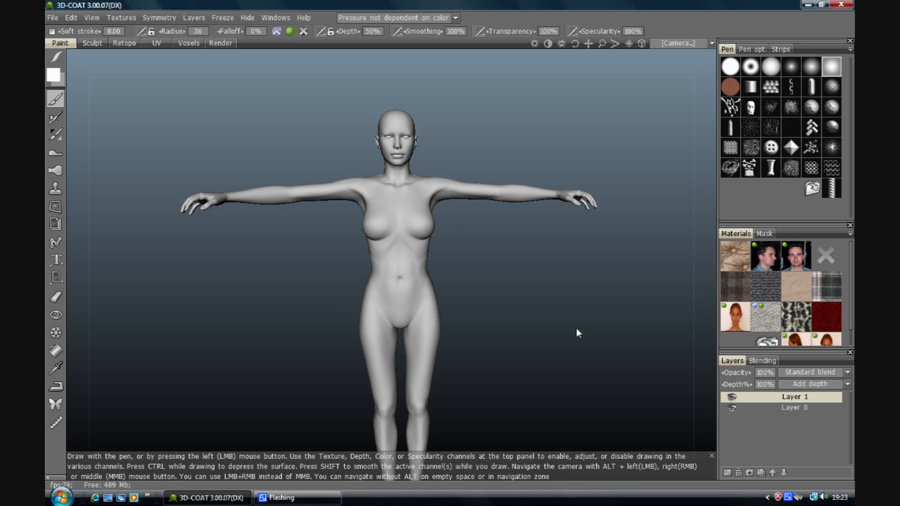
mouse_move(522, 344)
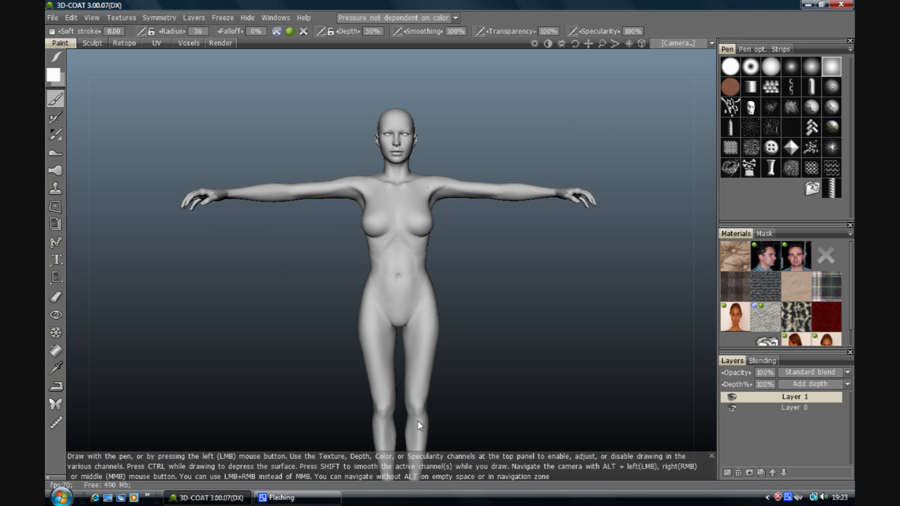
mouse_move(852, 329)
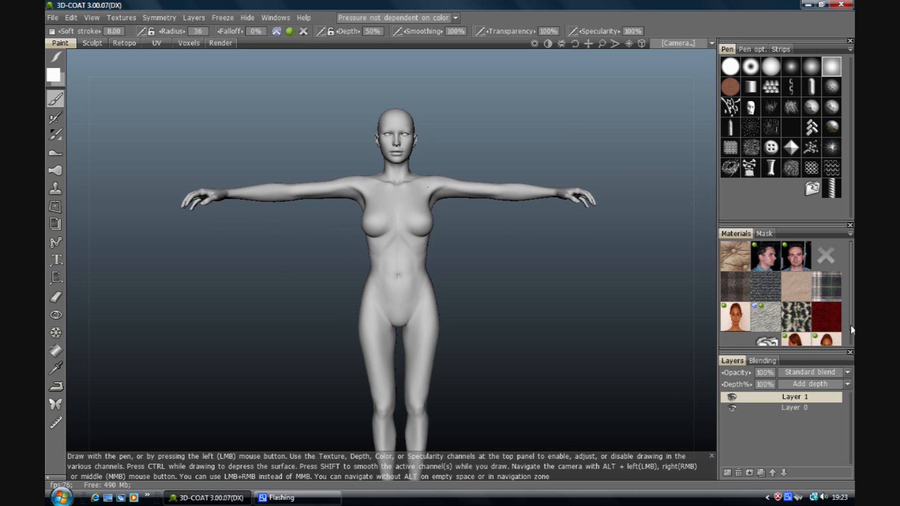
Step: Decline a depth texture, load the Aneta_035 front torso photo as colour, and decline specularity
scroll("down", 3)
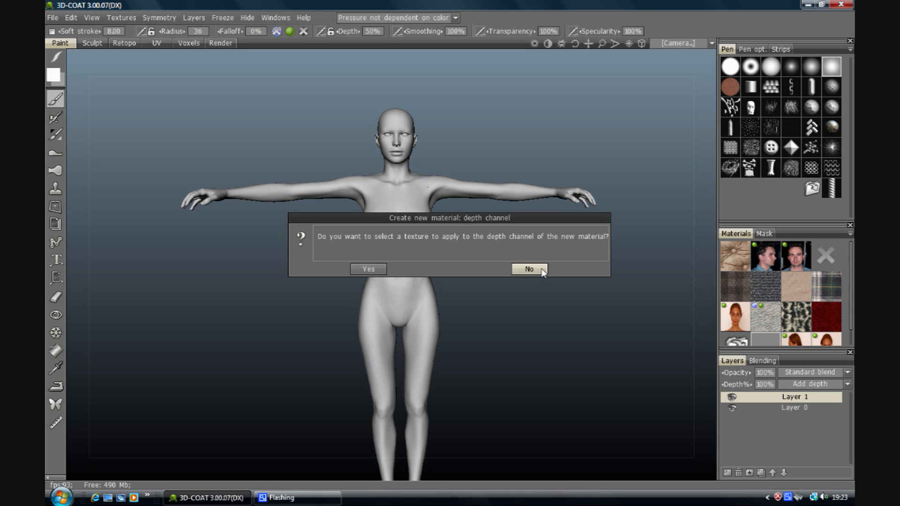
left_click(527, 269)
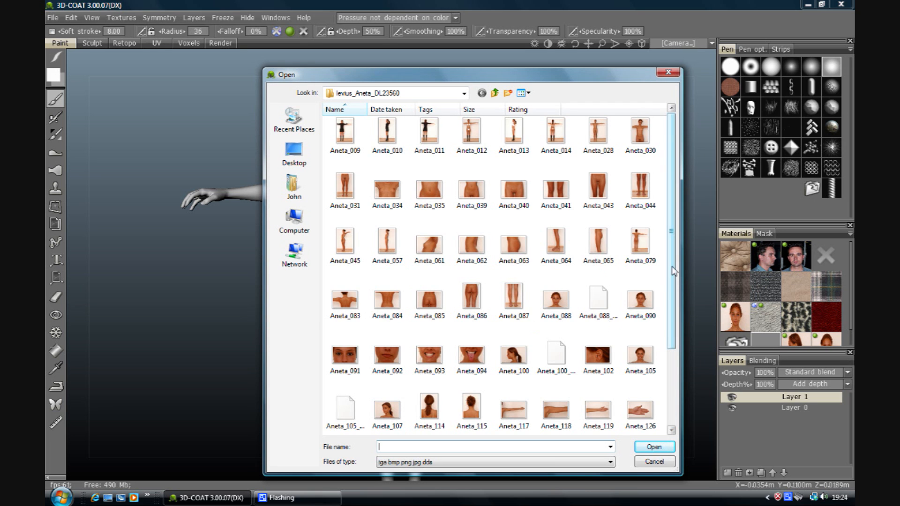
scroll("down", 3)
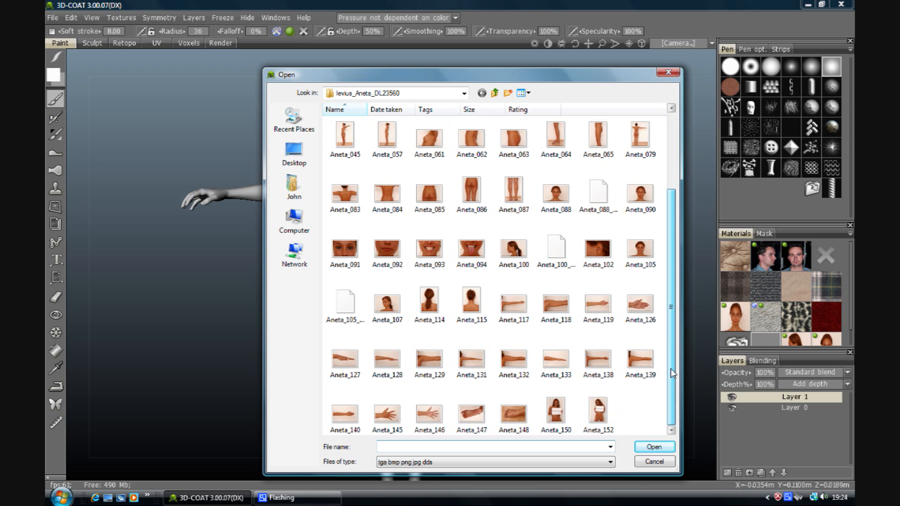
scroll("up", 3)
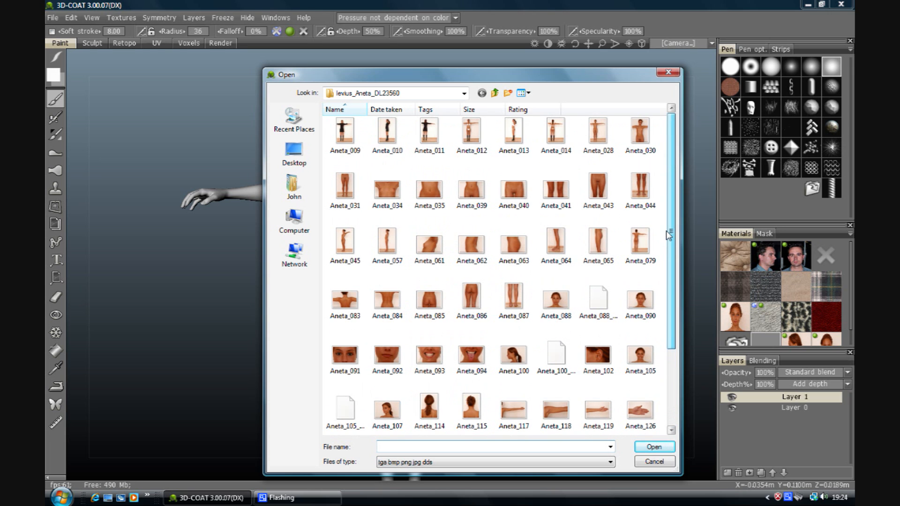
mouse_move(667, 272)
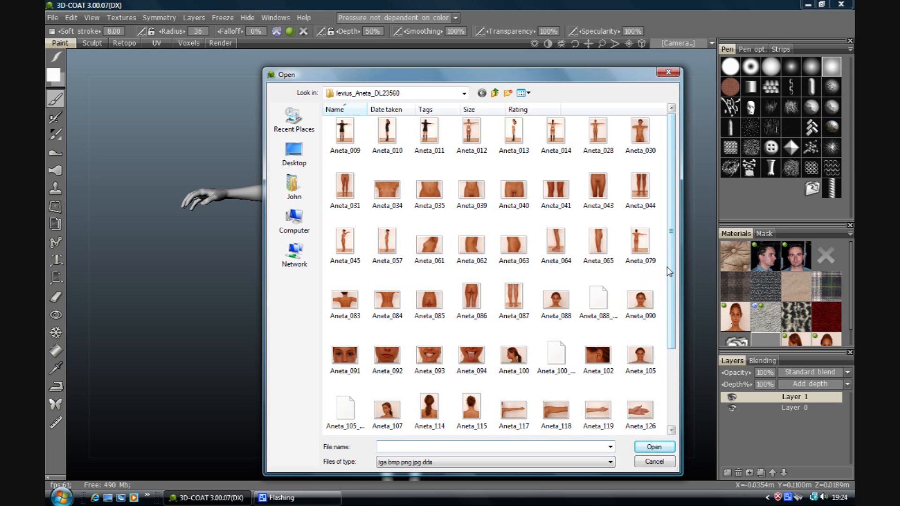
left_click(428, 188)
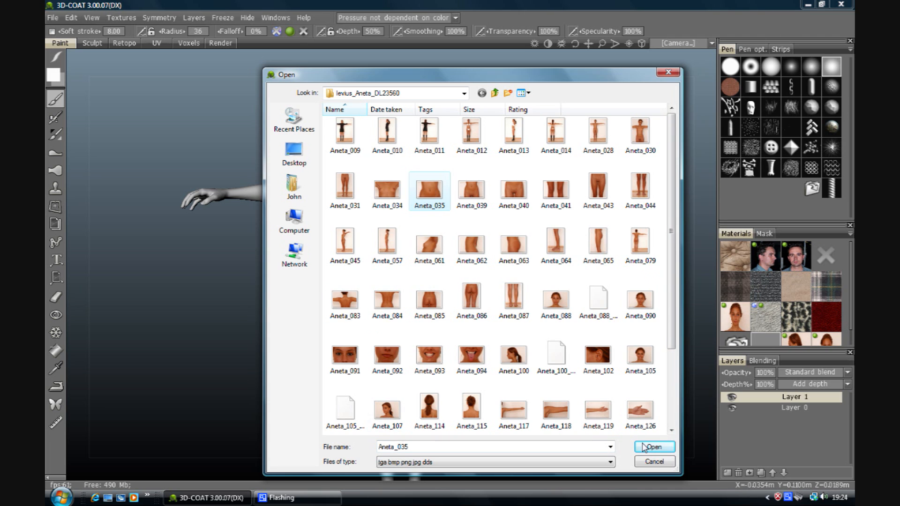
left_click(652, 446)
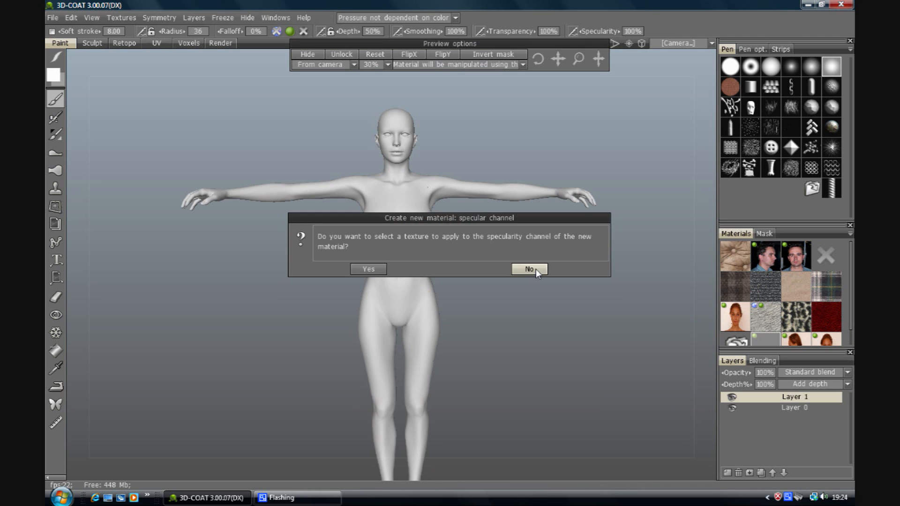
left_click(527, 269)
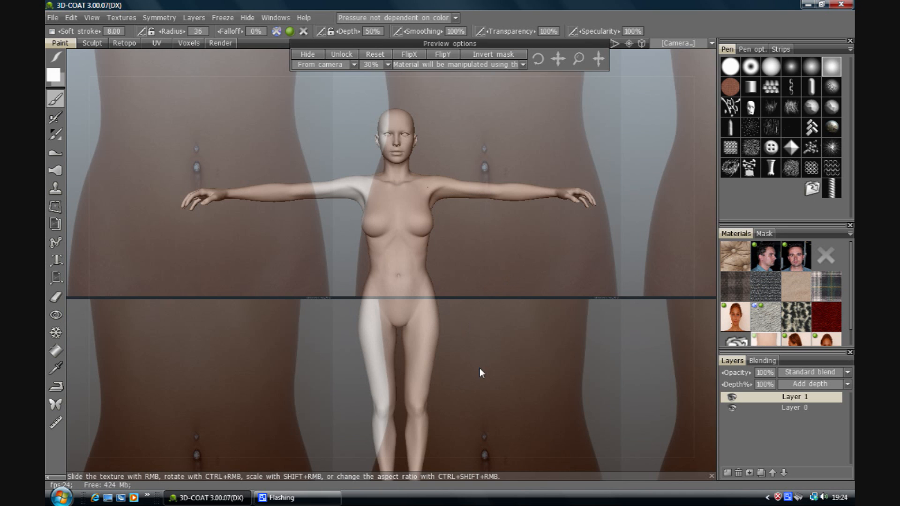
mouse_move(557, 60)
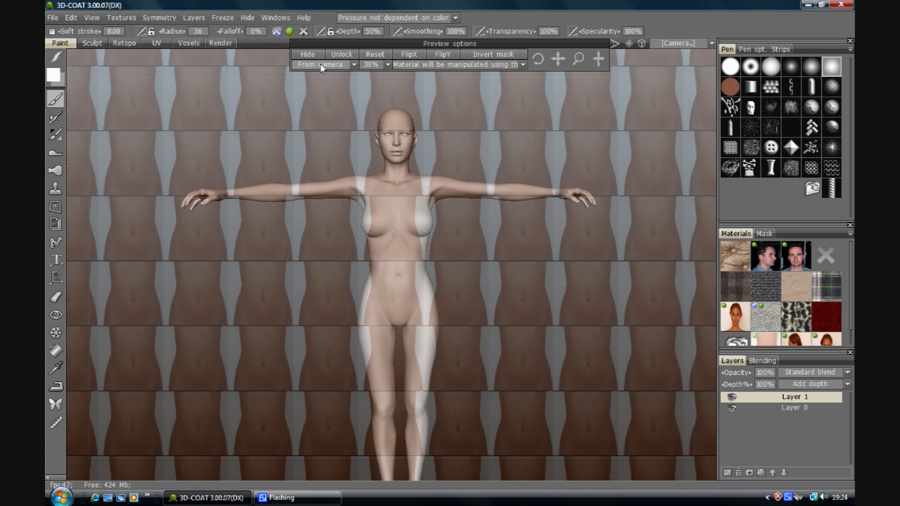
mouse_move(408, 55)
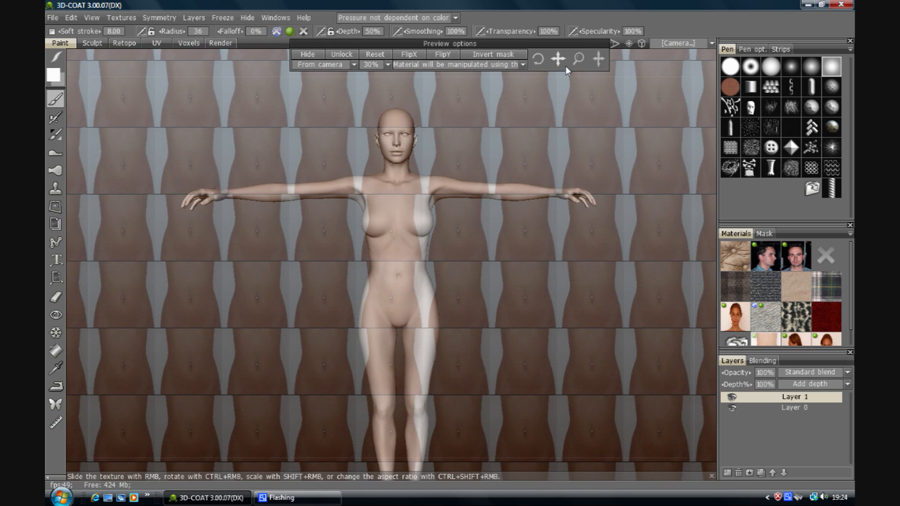
mouse_move(642, 45)
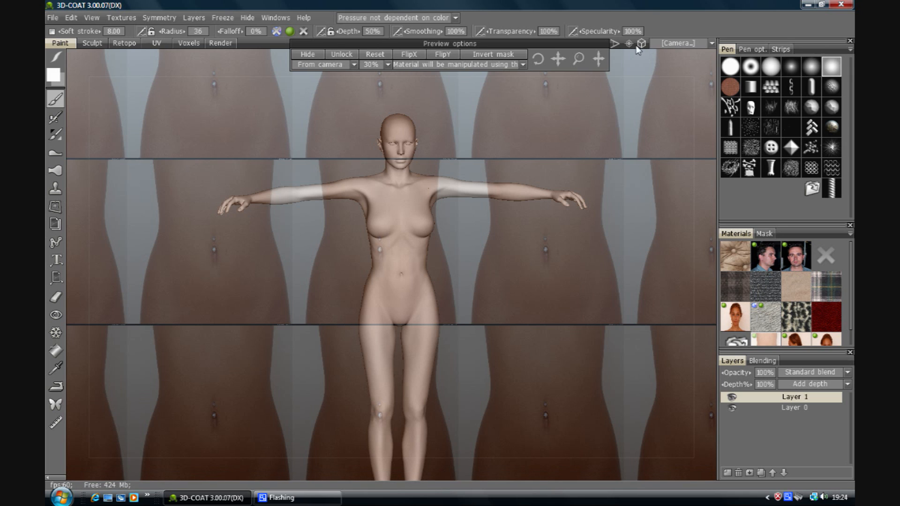
mouse_move(641, 45)
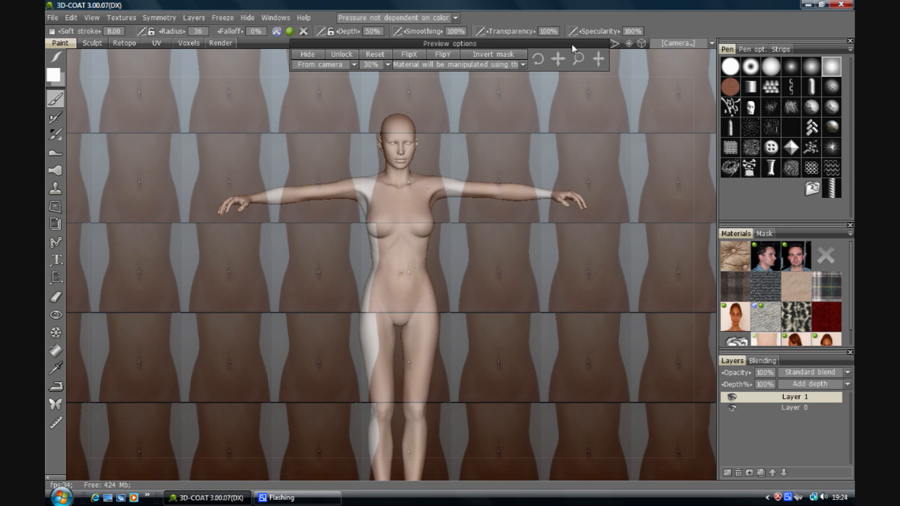
mouse_move(573, 49)
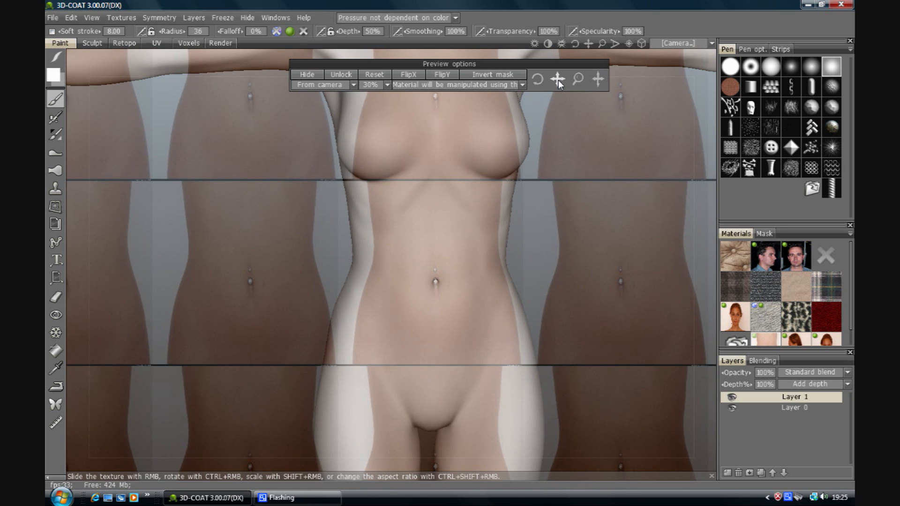
mouse_move(574, 97)
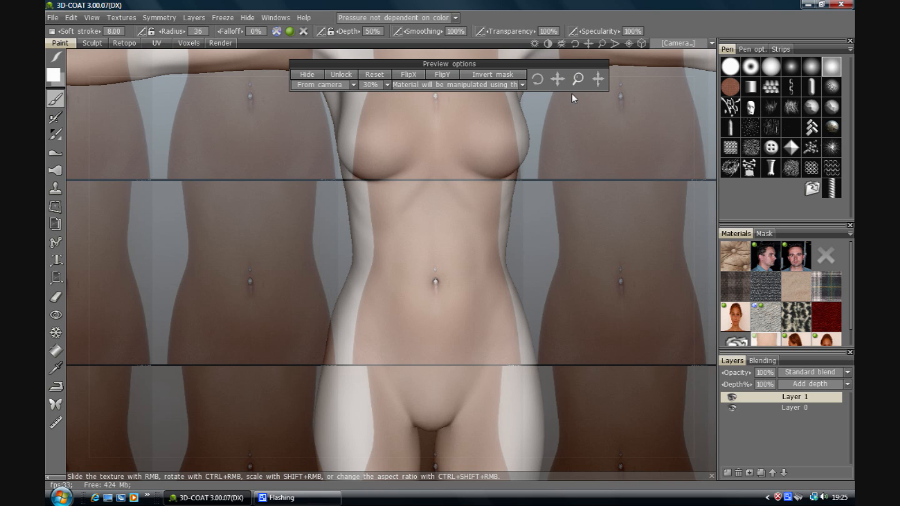
mouse_move(542, 165)
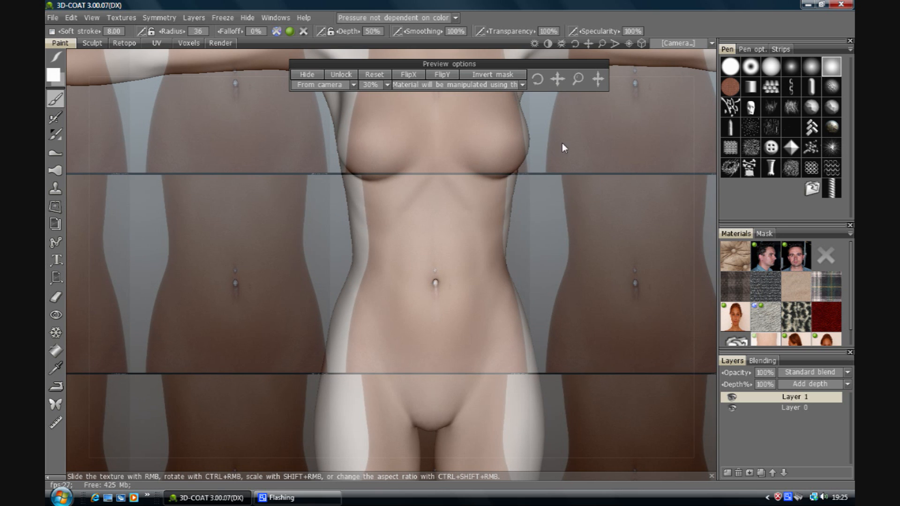
mouse_move(376, 237)
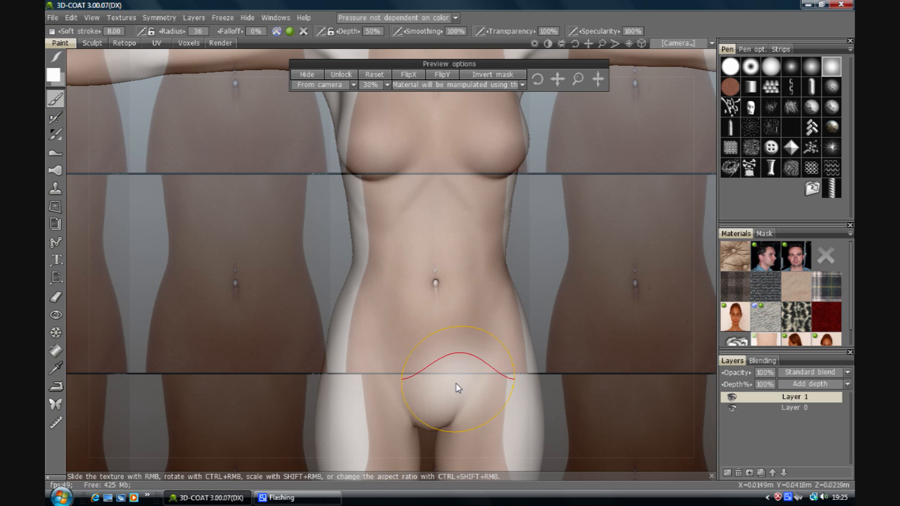
mouse_move(475, 286)
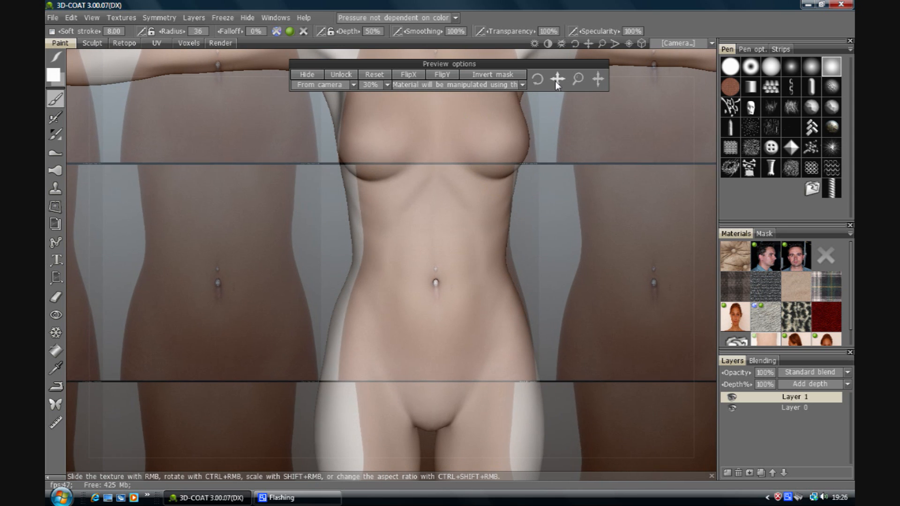
Step: Turn on left-right symmetry so painting mirrors across the body's centerline
left_click(160, 17)
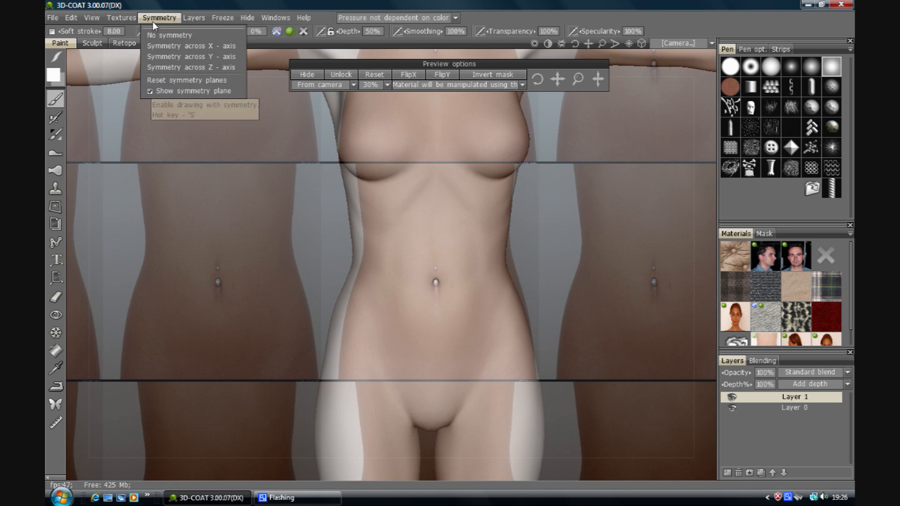
left_click(188, 45)
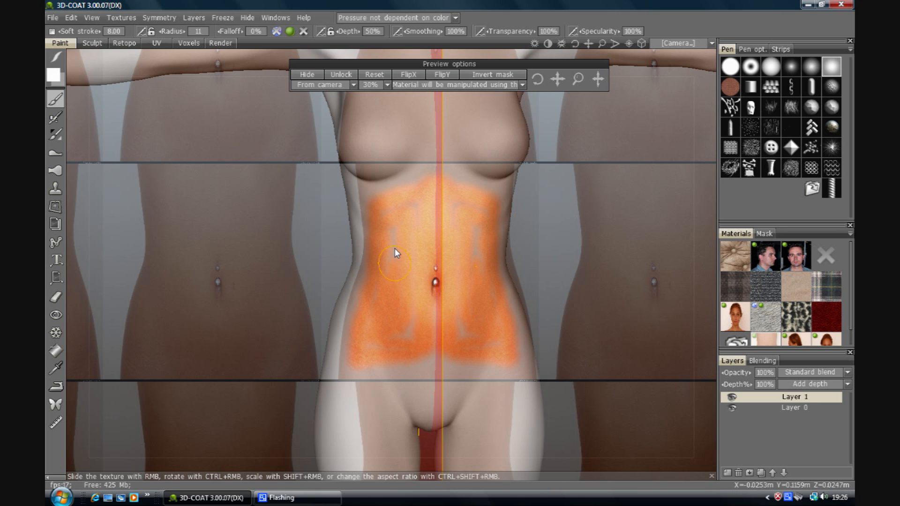
mouse_move(406, 251)
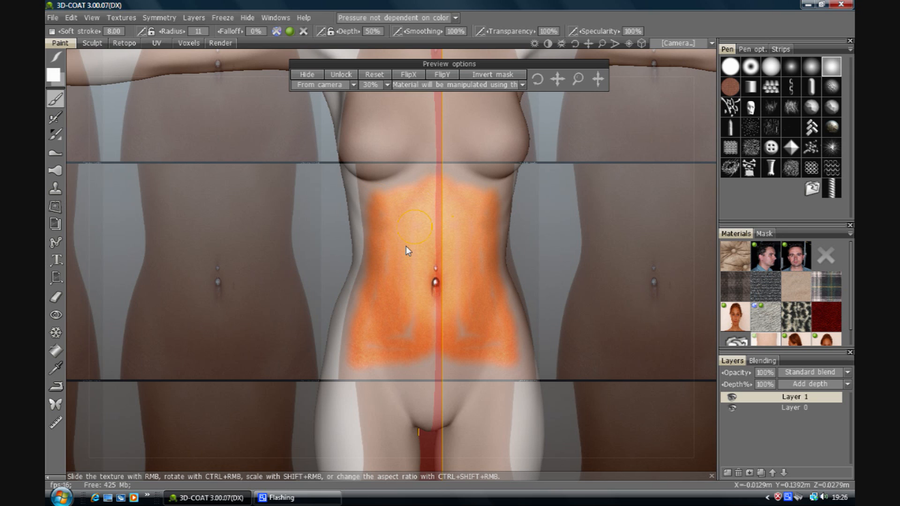
mouse_move(373, 293)
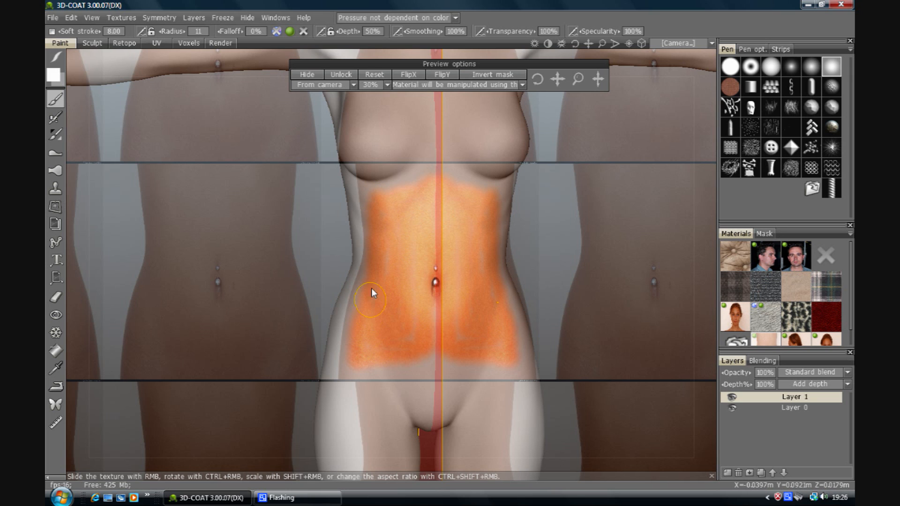
mouse_move(414, 193)
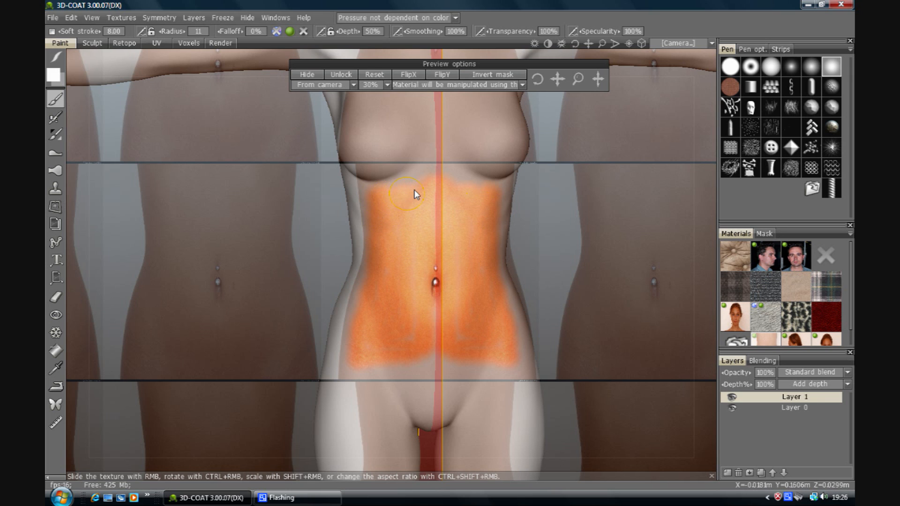
mouse_move(393, 345)
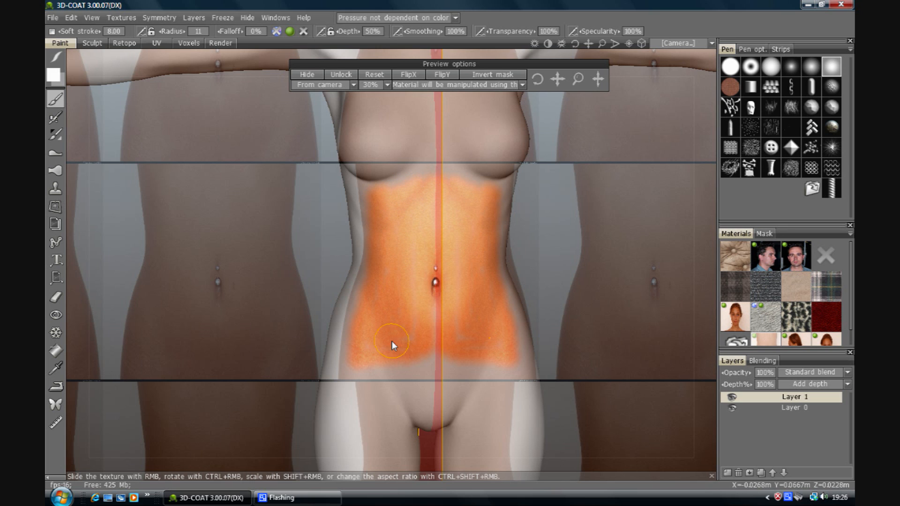
mouse_move(471, 335)
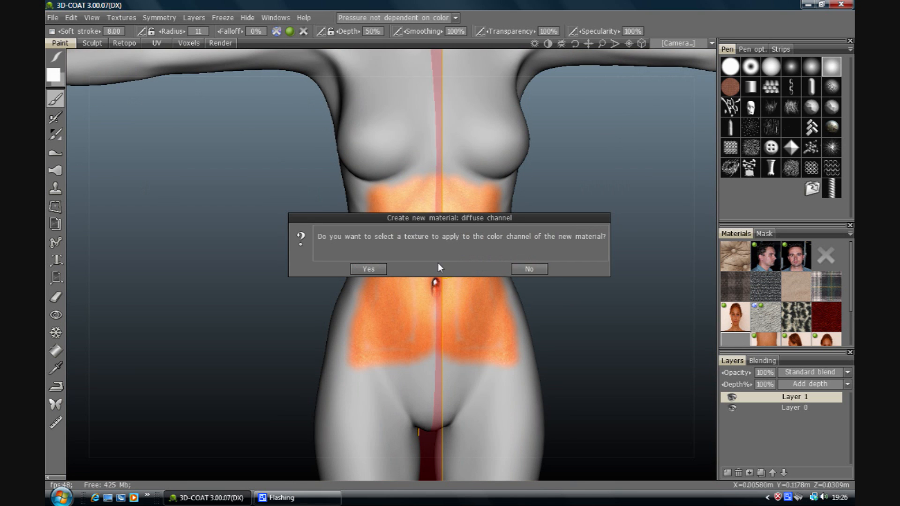
Step: Accept a colour texture and load the Aneta_062 side-torso photo, browsing with large thumbnails
left_click(367, 269)
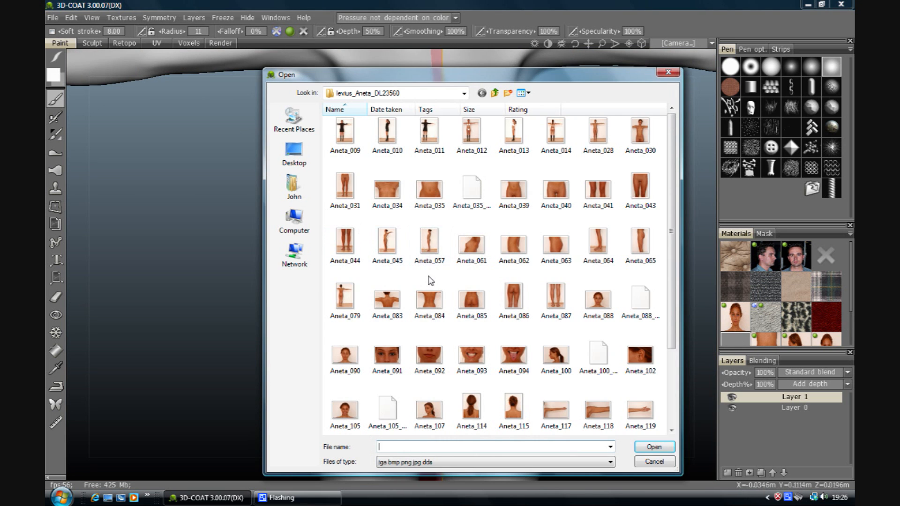
mouse_move(578, 277)
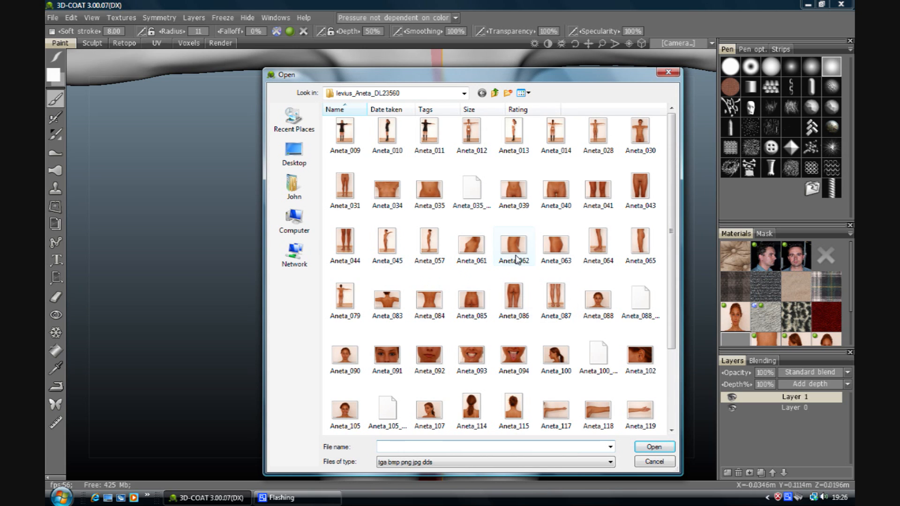
left_click(513, 244)
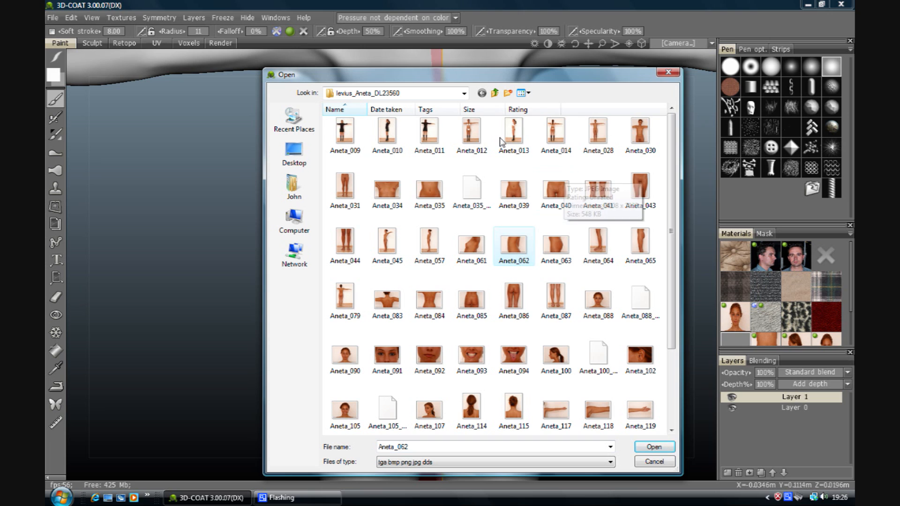
left_click(521, 93)
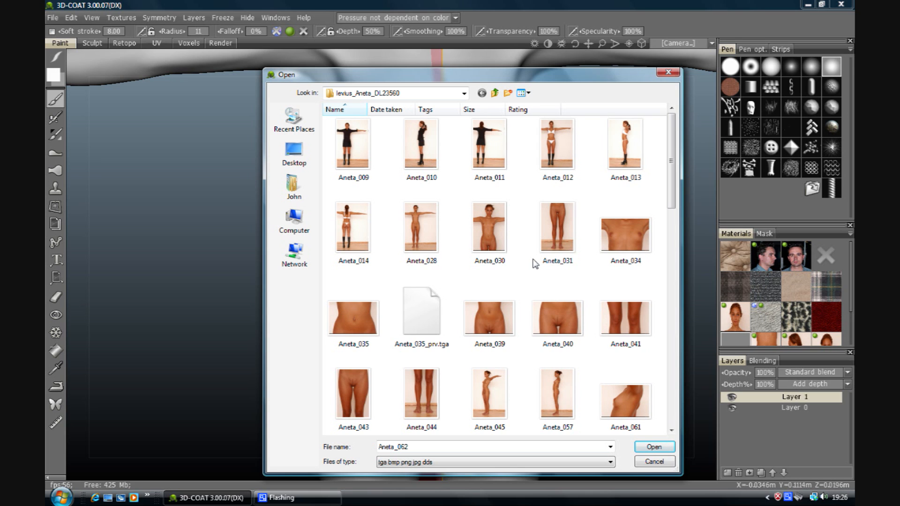
left_click(352, 318)
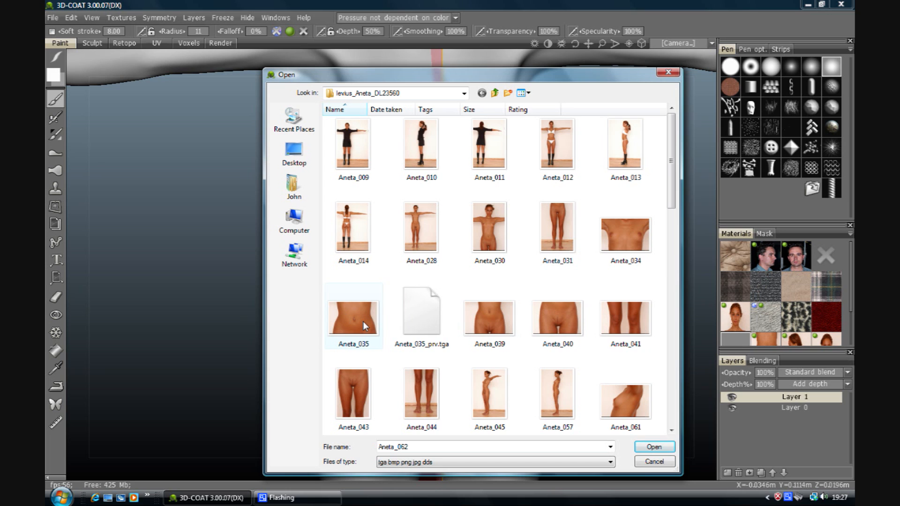
scroll("down", 3)
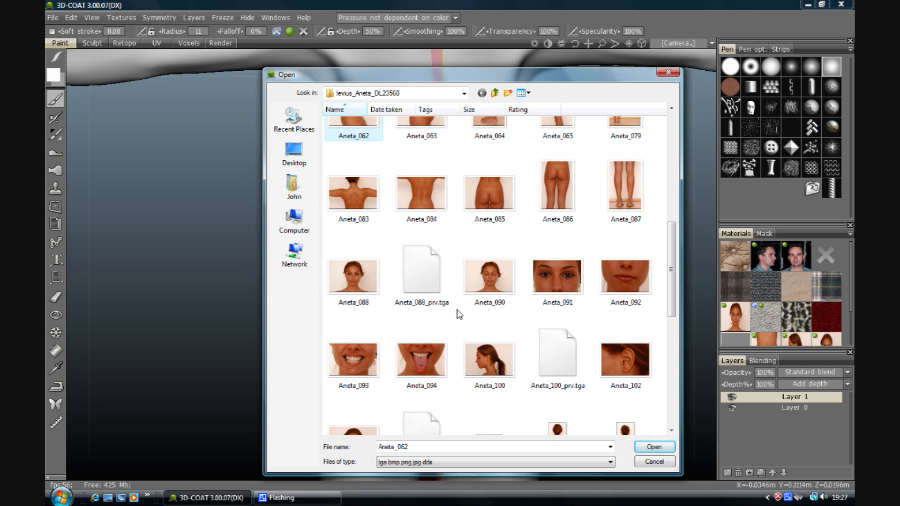
mouse_move(448, 294)
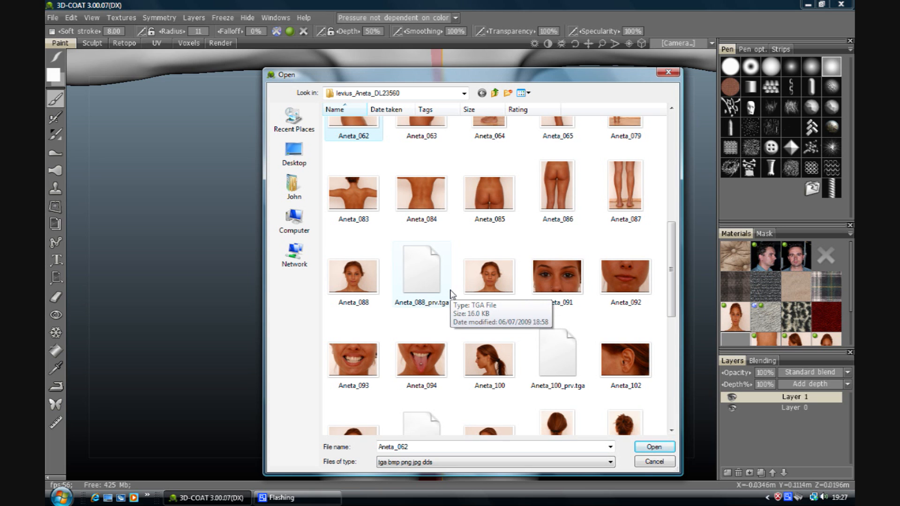
scroll("down", 3)
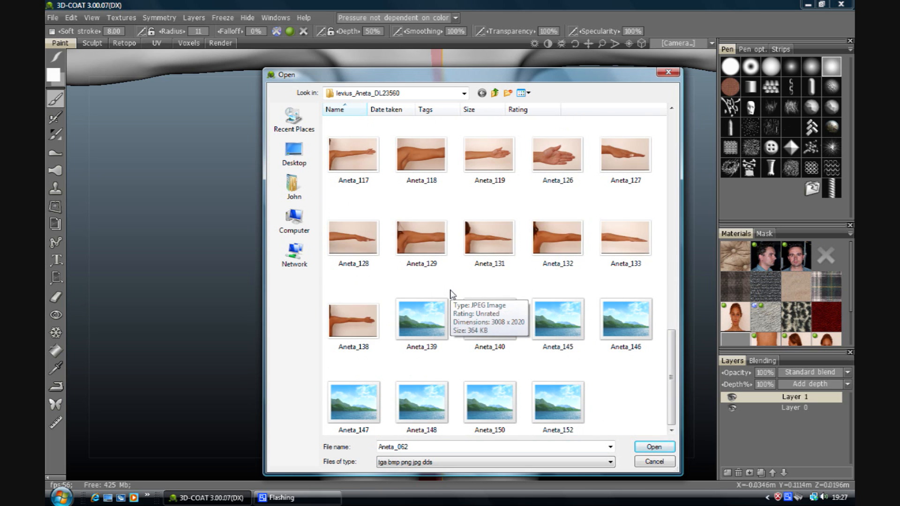
scroll("up", 3)
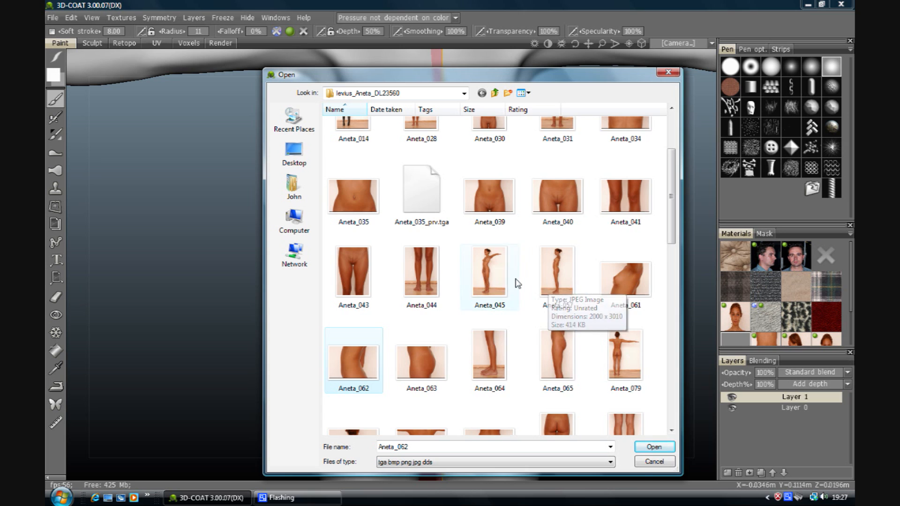
scroll("up", 3)
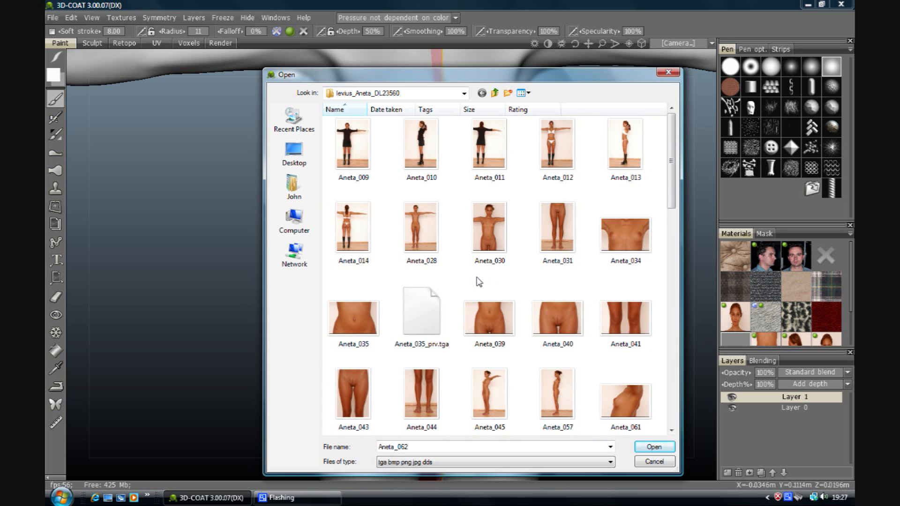
mouse_move(422, 311)
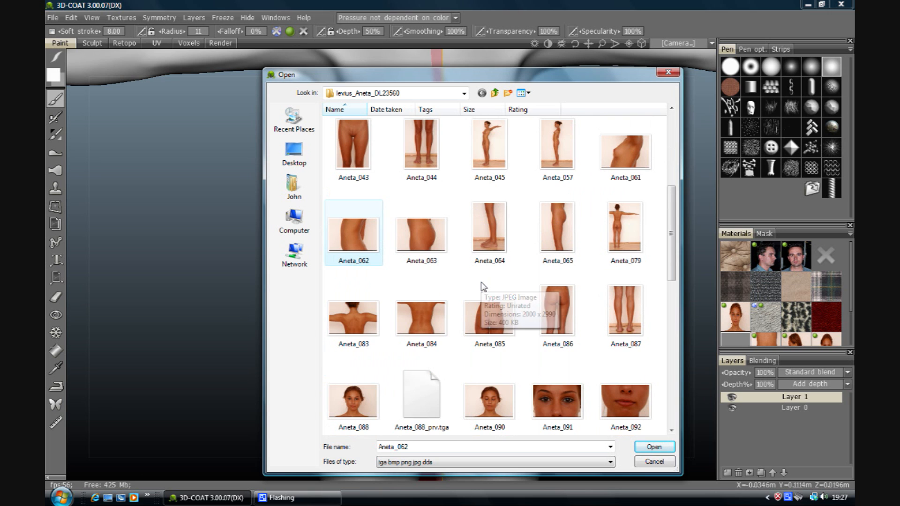
mouse_move(484, 282)
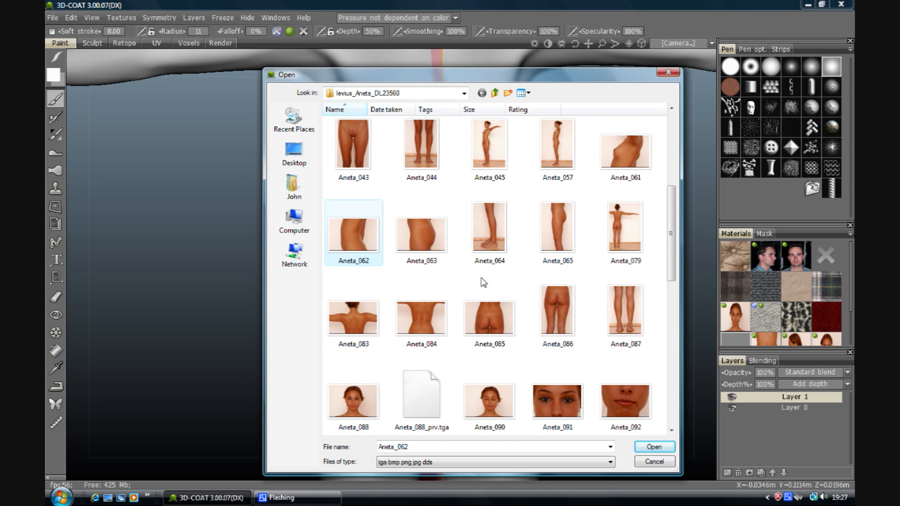
mouse_move(421, 235)
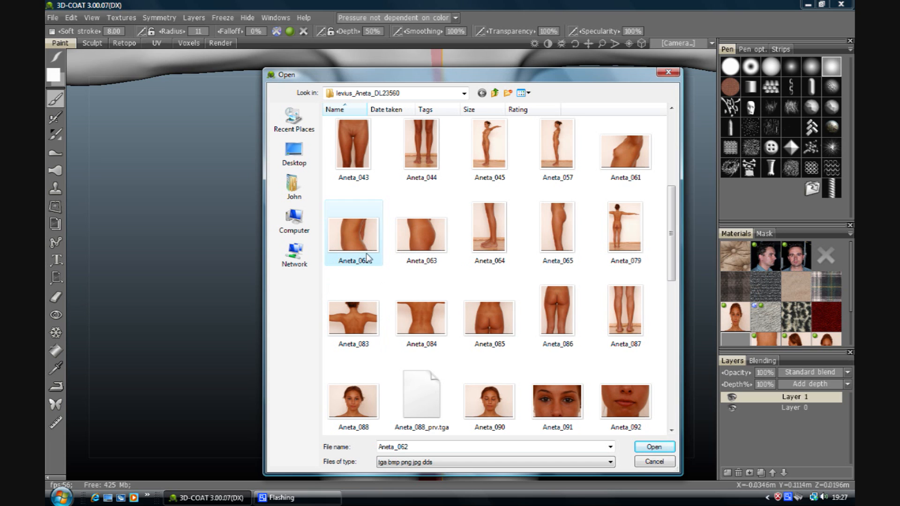
left_click(653, 447)
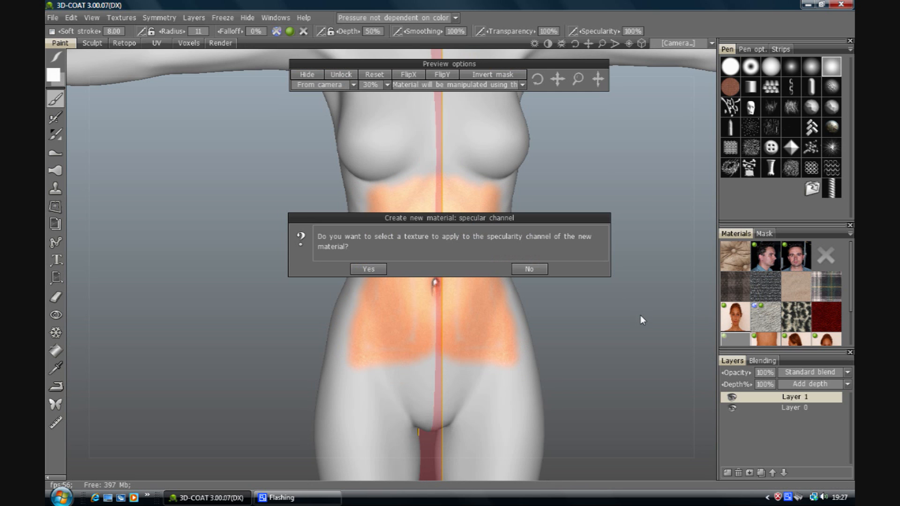
Step: Decline a specularity texture and switch the camera to the Right view for flank projection
left_click(528, 269)
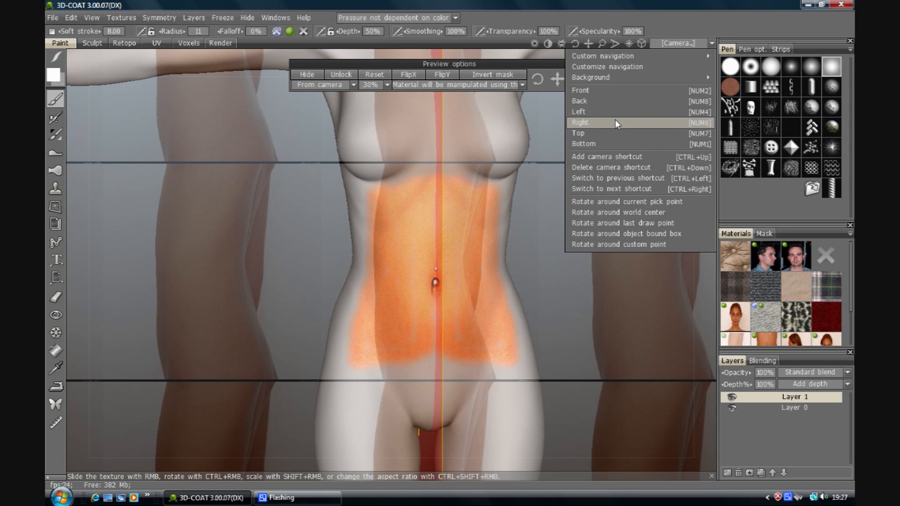
left_click(582, 122)
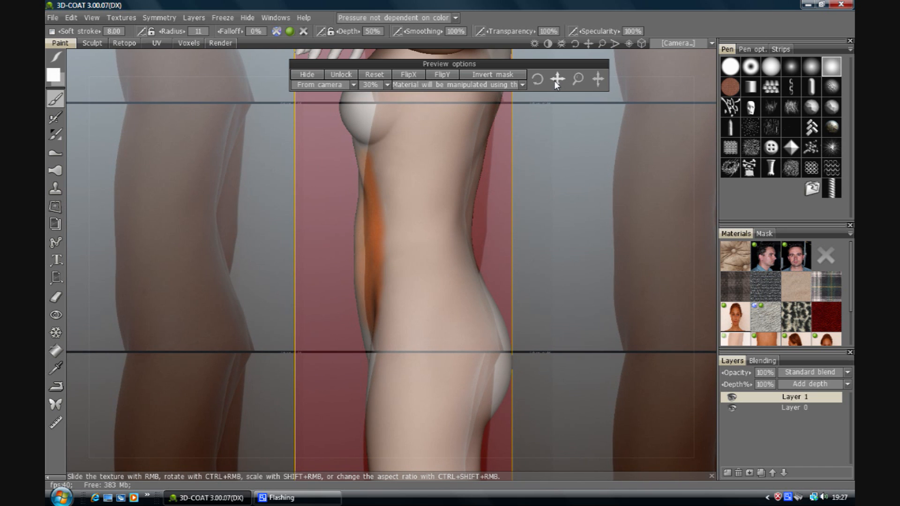
mouse_move(405, 238)
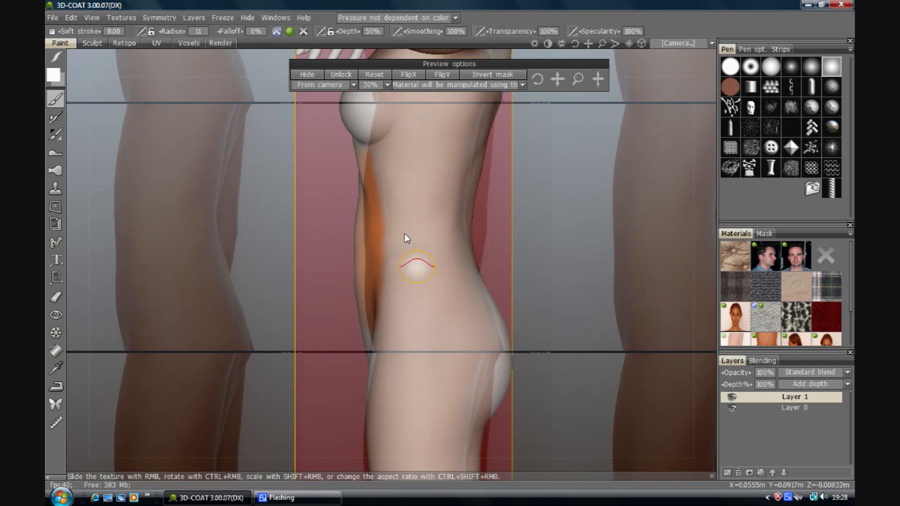
mouse_move(419, 175)
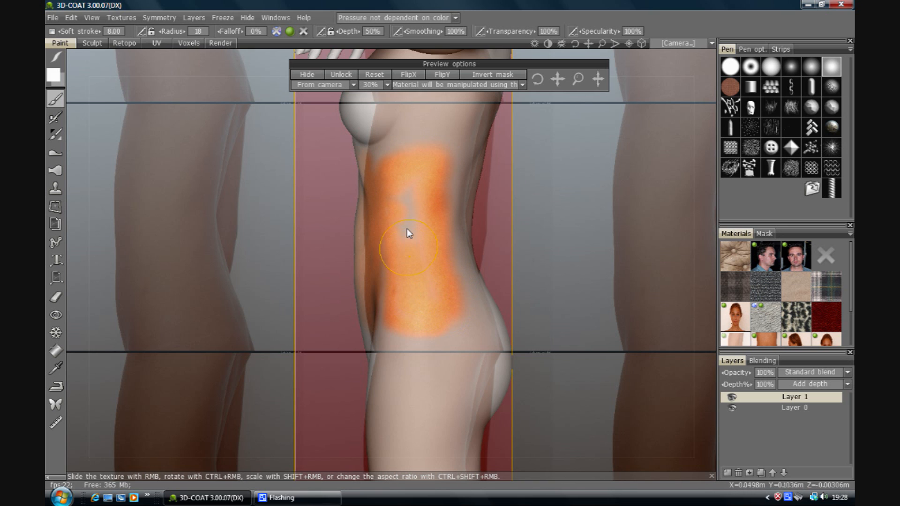
mouse_move(393, 287)
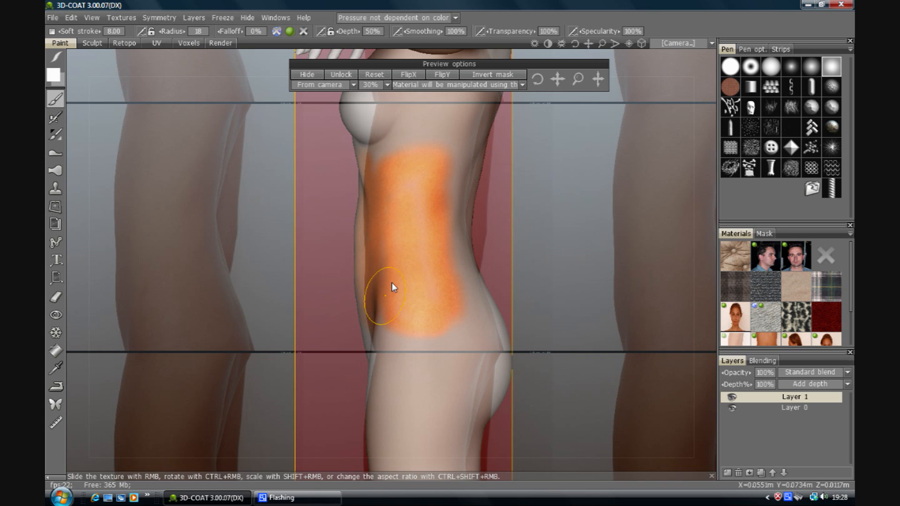
mouse_move(425, 259)
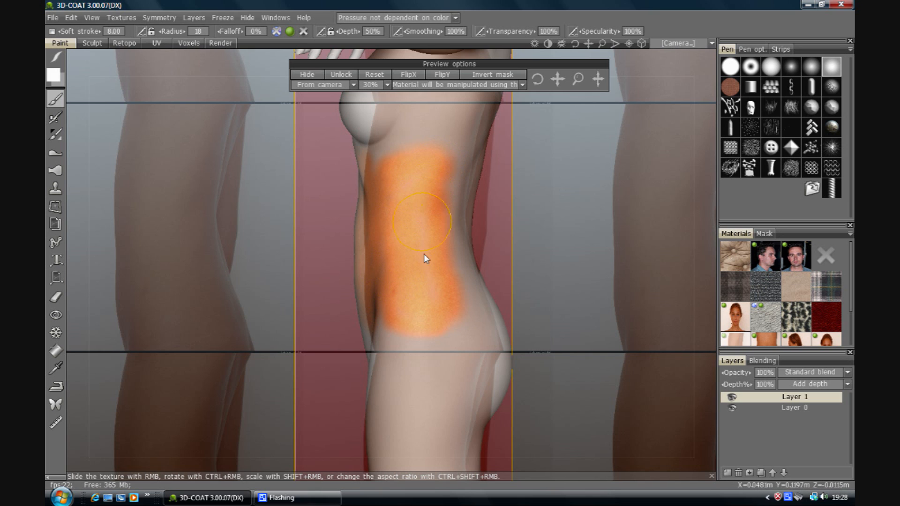
mouse_move(441, 262)
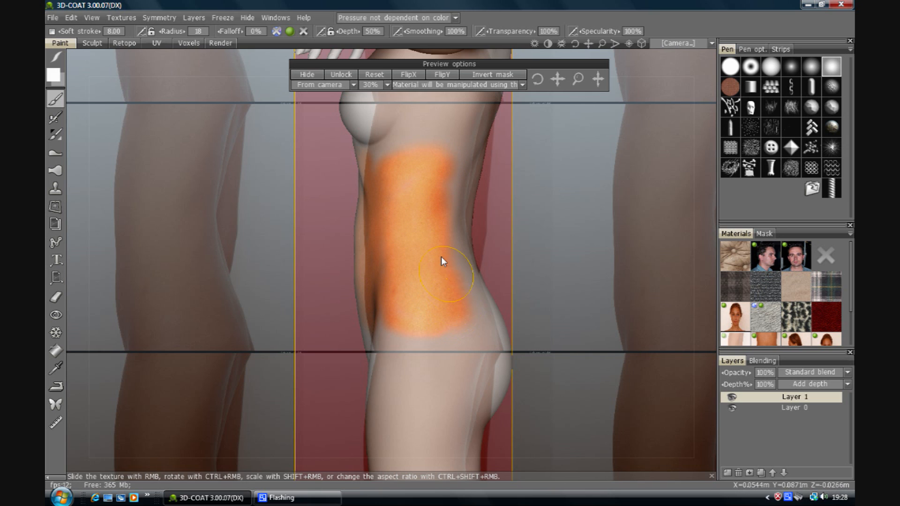
mouse_move(409, 177)
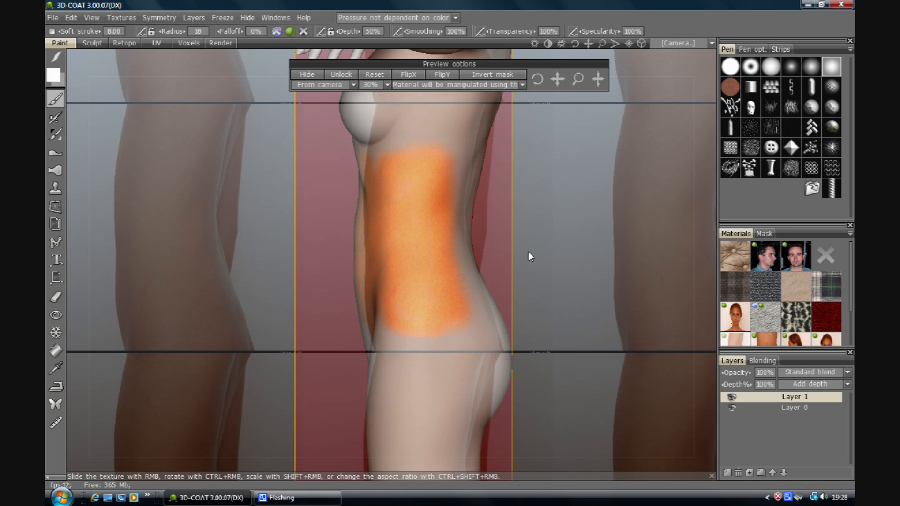
mouse_move(663, 58)
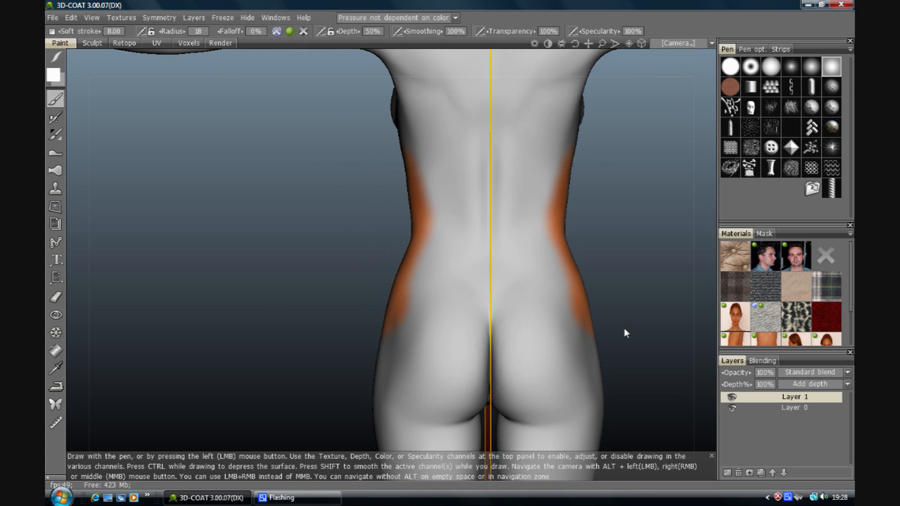
mouse_move(806, 346)
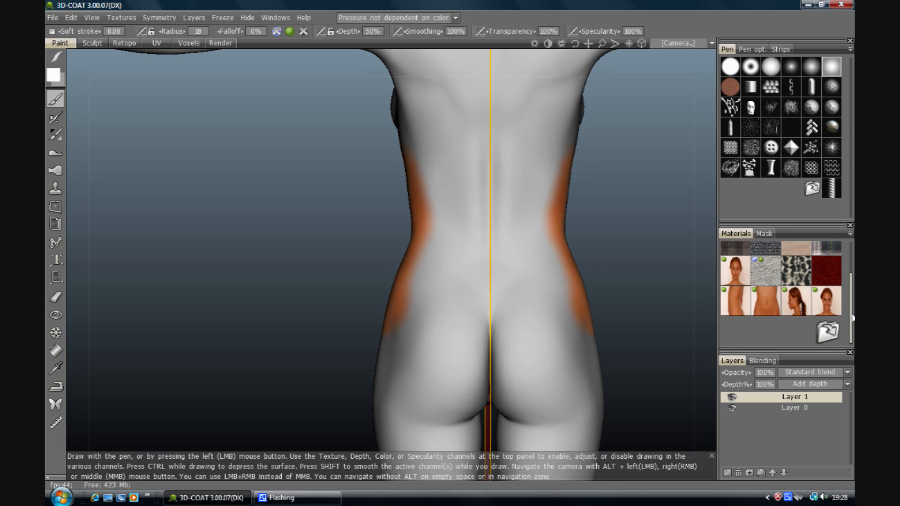
Step: Decline a depth texture and load the back-view skin photo as the new material's colour
scroll("up", 3)
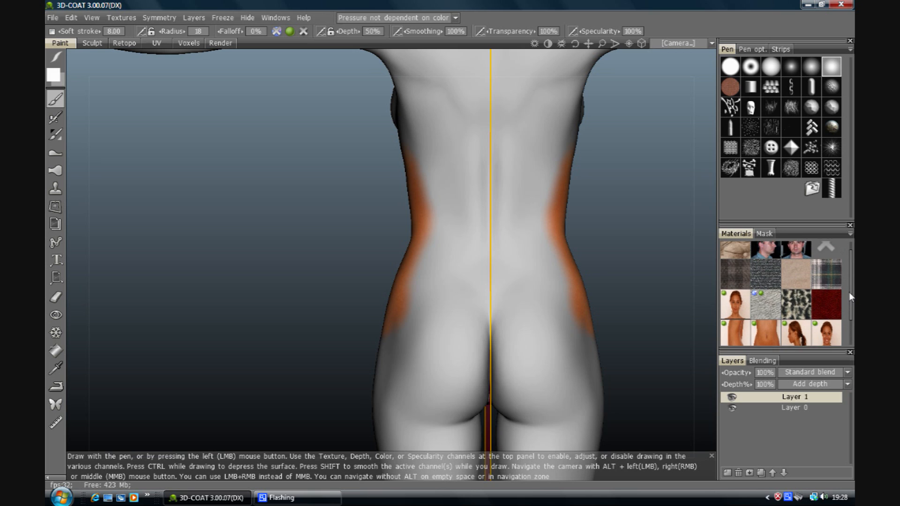
scroll("down", 3)
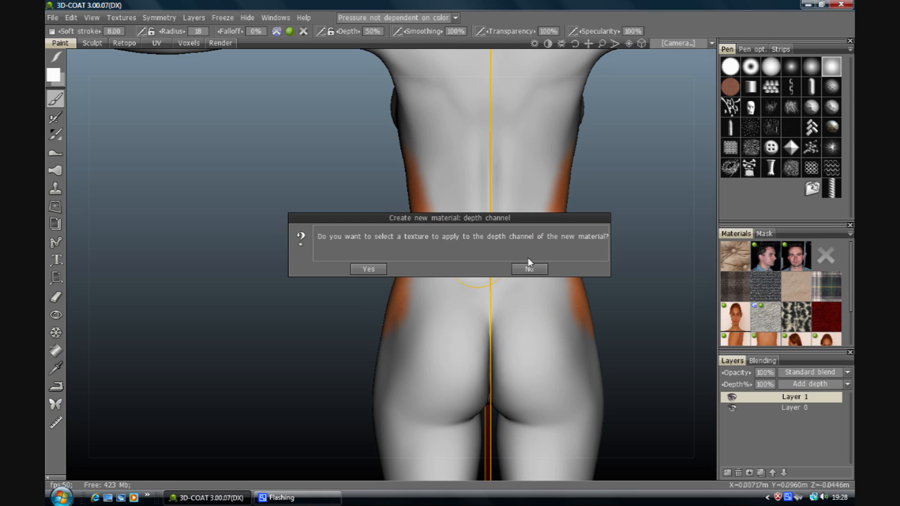
left_click(368, 269)
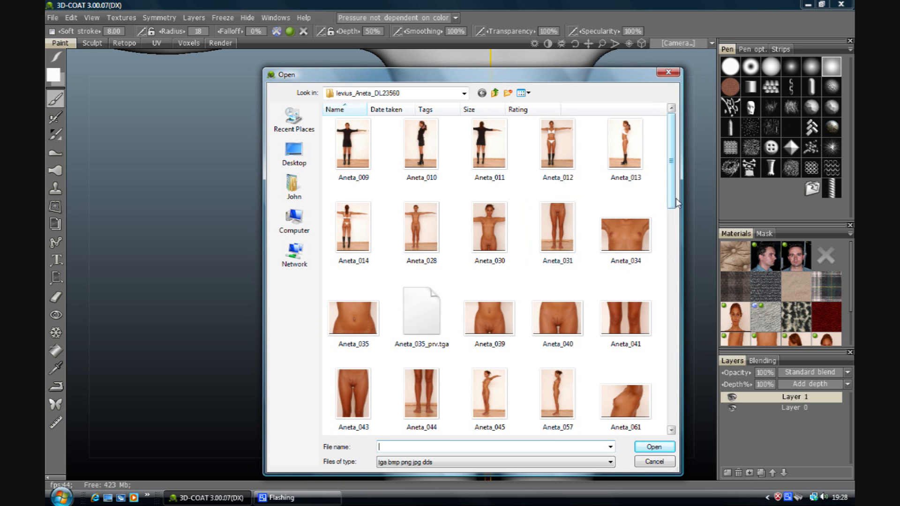
scroll("down", 3)
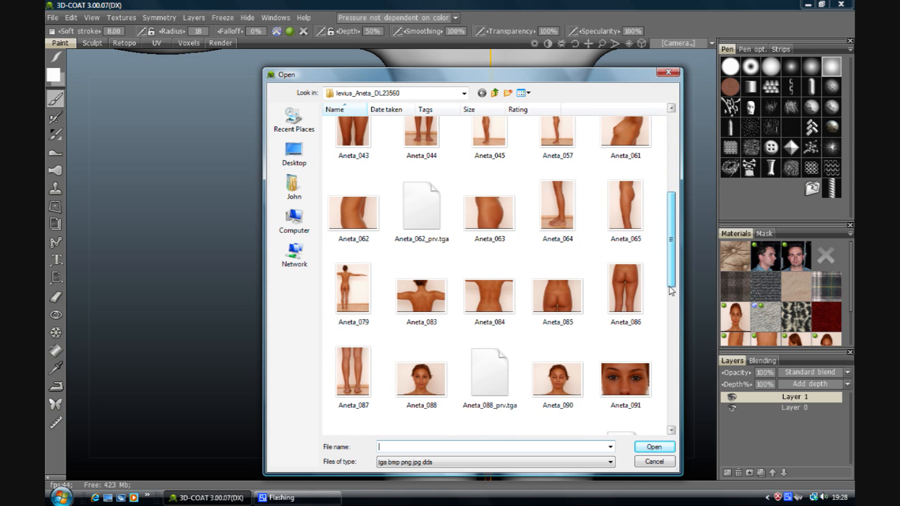
left_click(653, 462)
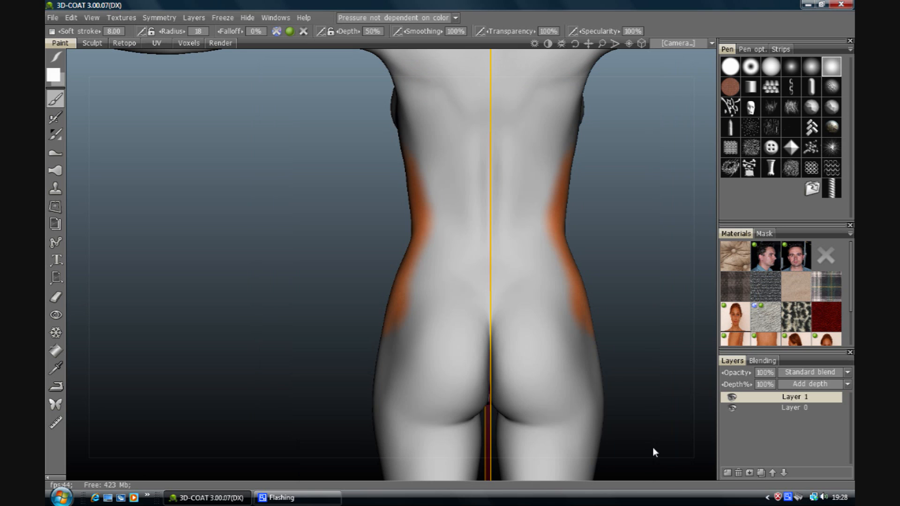
mouse_move(659, 257)
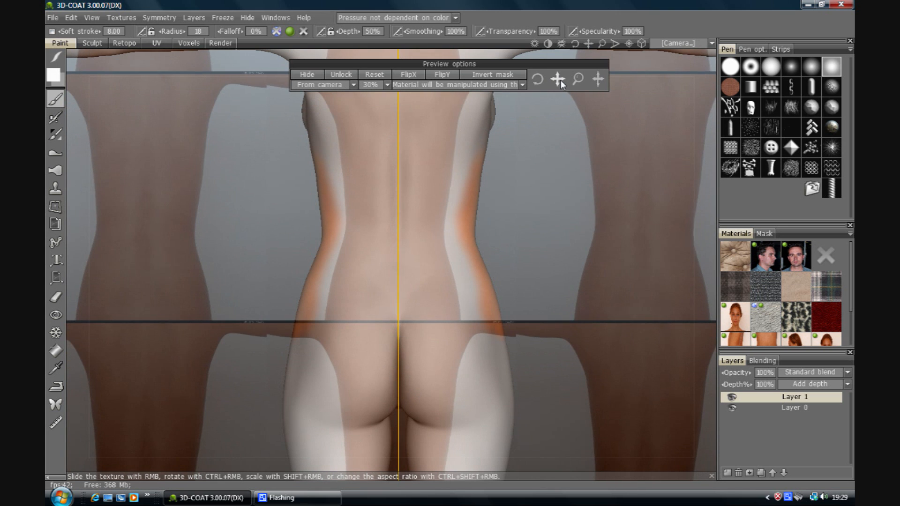
mouse_move(575, 84)
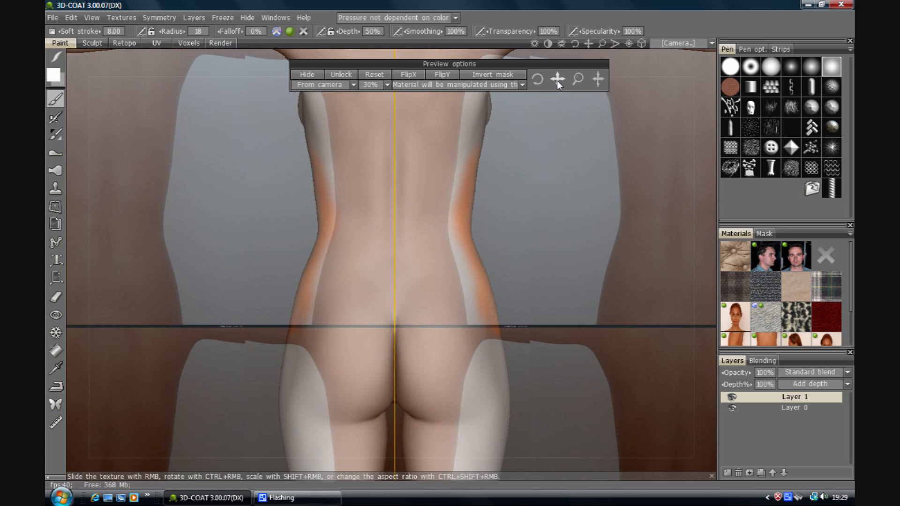
mouse_move(585, 149)
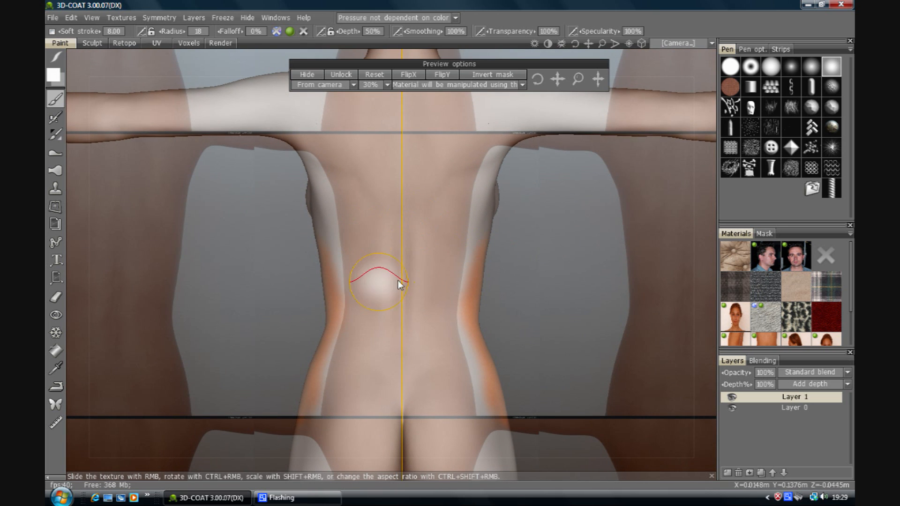
mouse_move(326, 379)
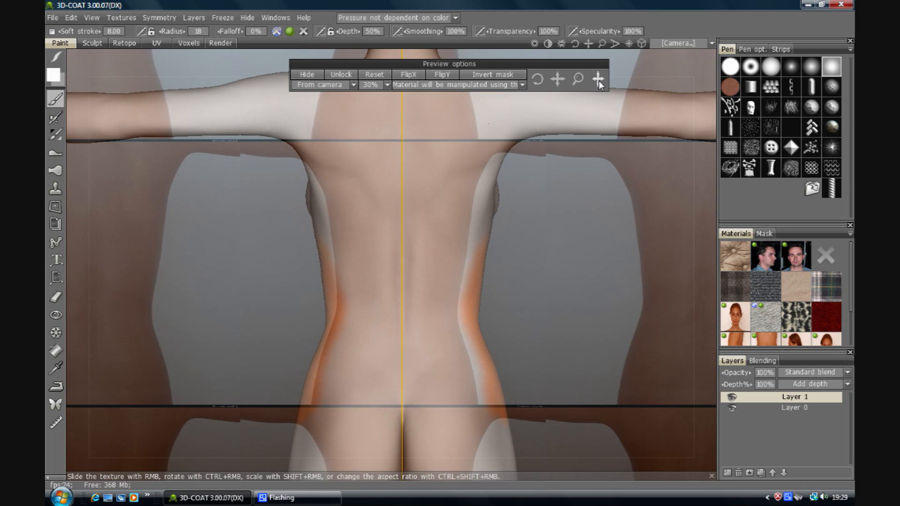
mouse_move(591, 89)
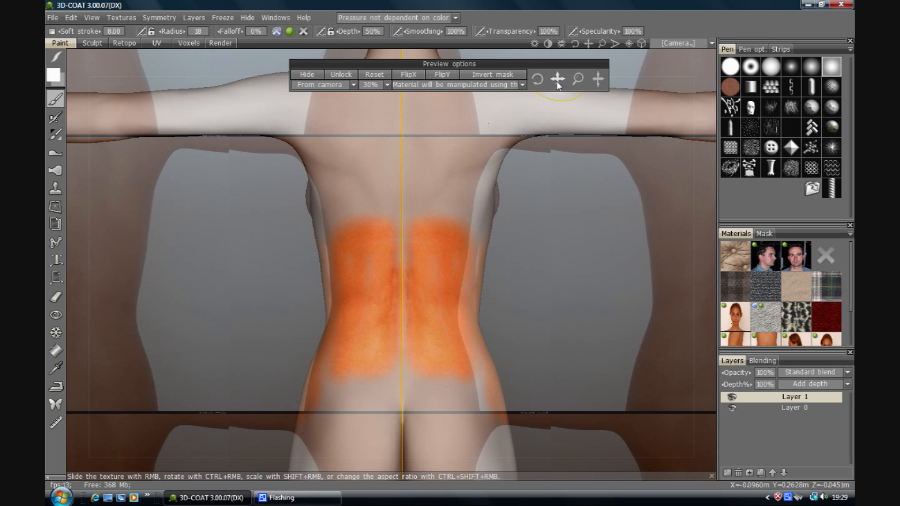
Step: Reposition the projected back photo and extend the painted skin up over the upper back
left_click(158, 18)
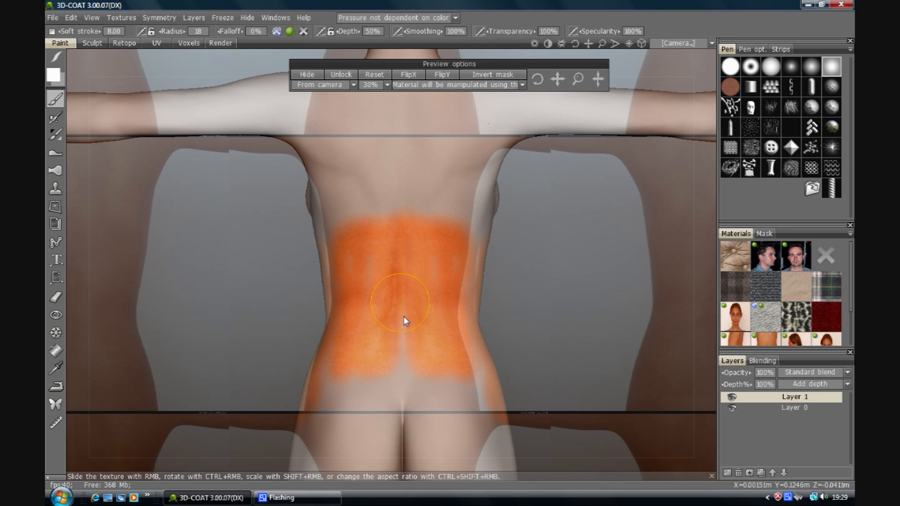
mouse_move(400, 318)
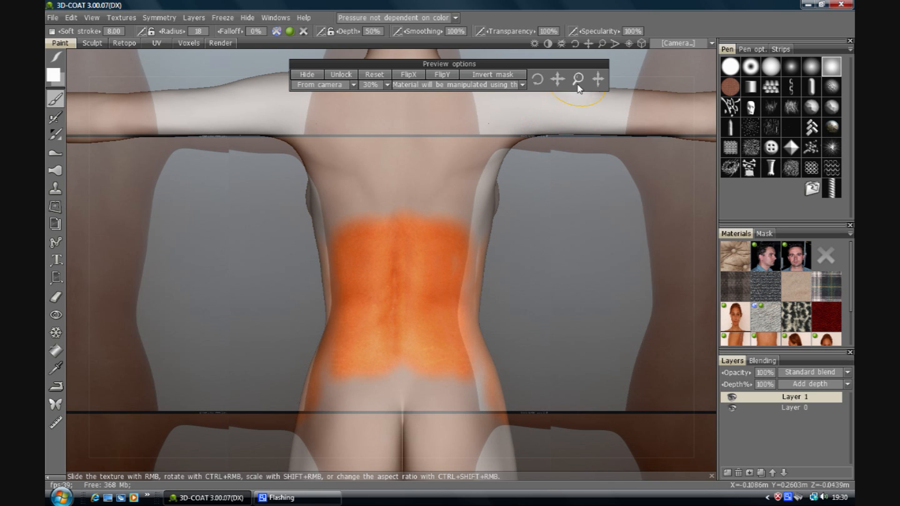
mouse_move(542, 200)
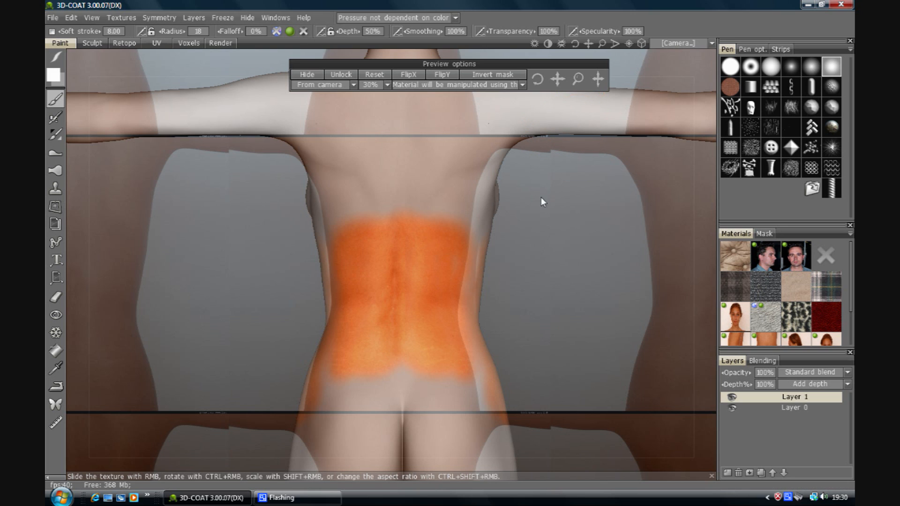
left_click(353, 184)
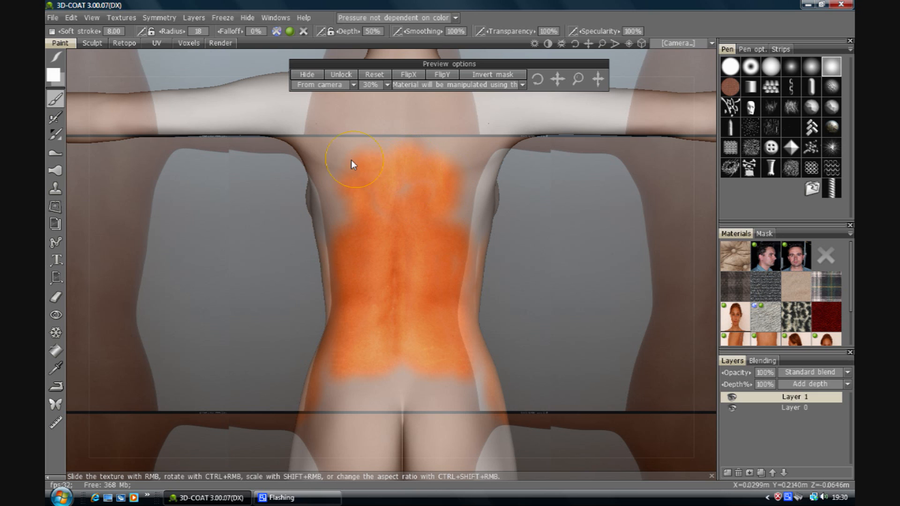
mouse_move(408, 183)
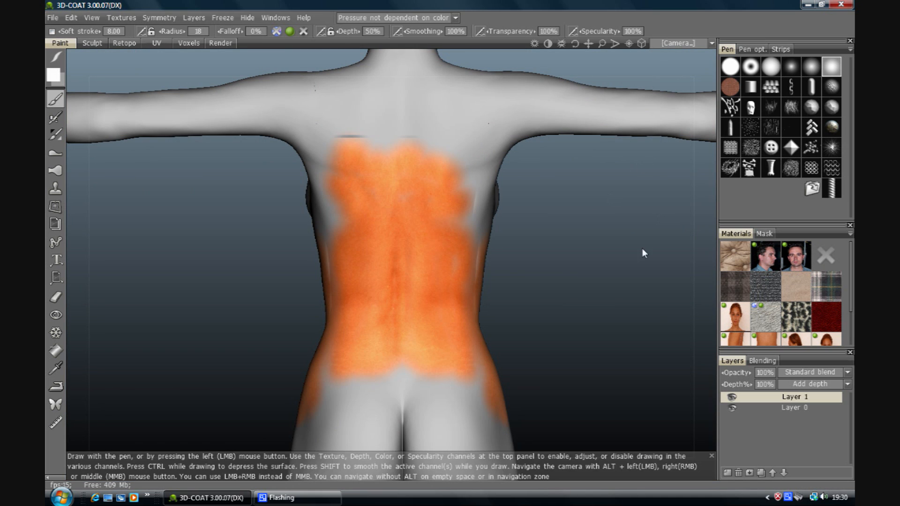
mouse_move(679, 240)
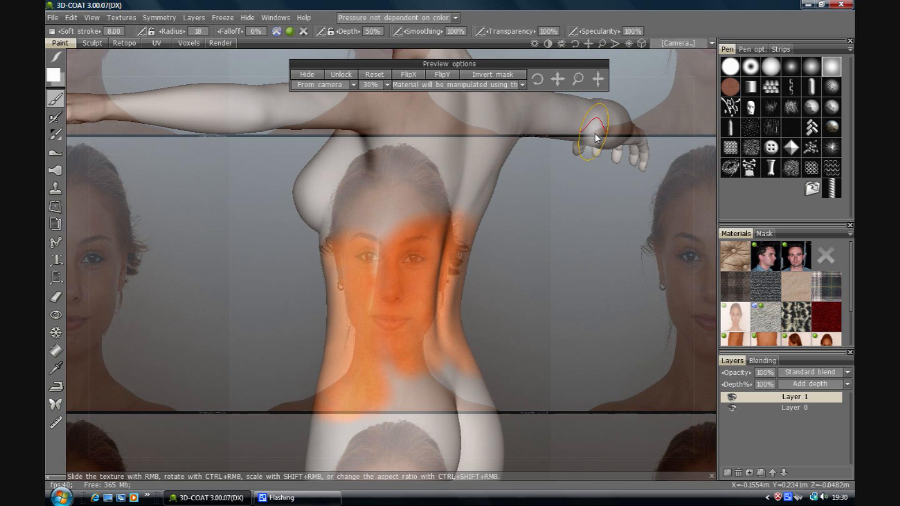
mouse_move(738, 343)
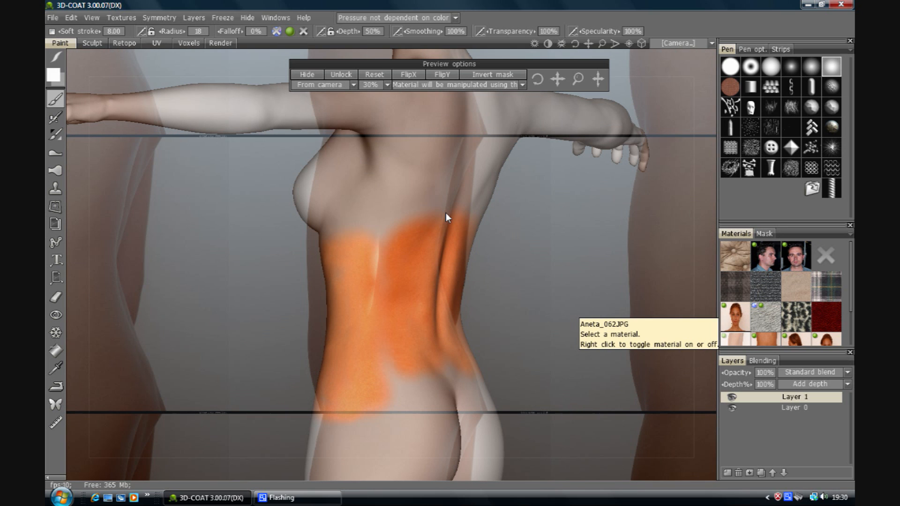
mouse_move(543, 85)
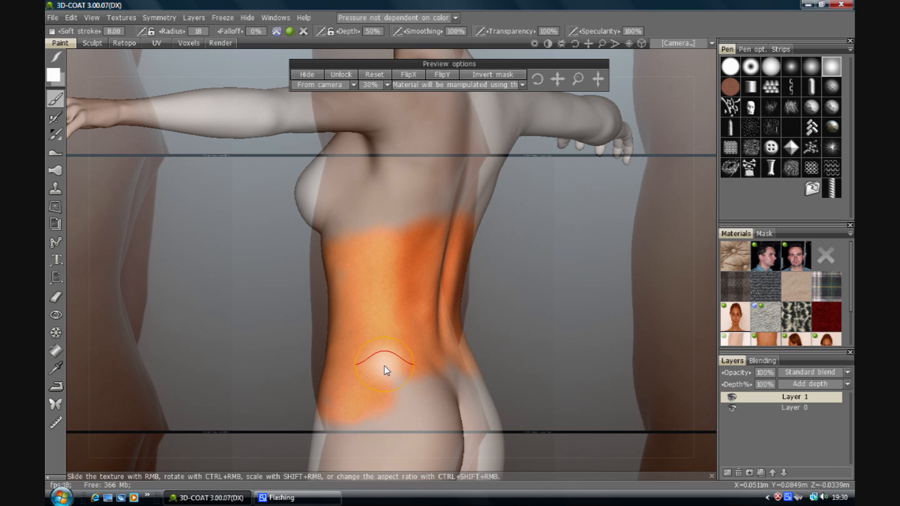
mouse_move(367, 326)
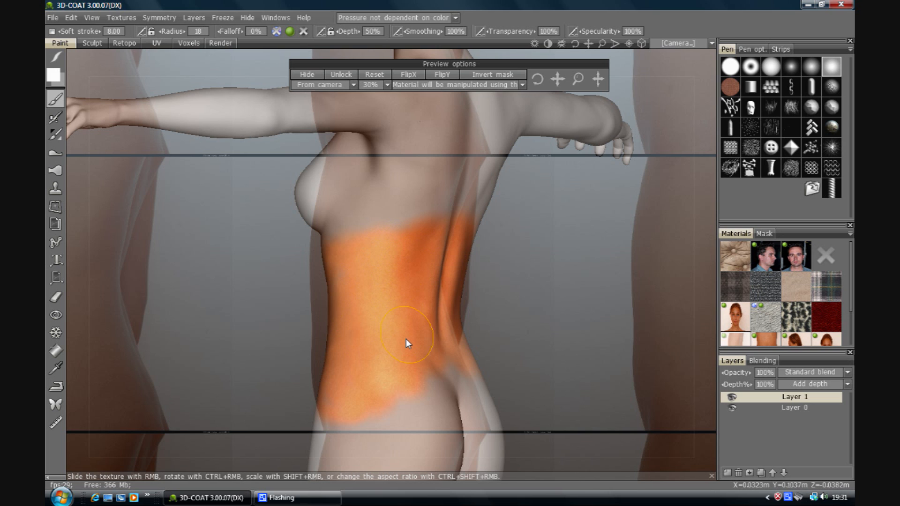
mouse_move(370, 354)
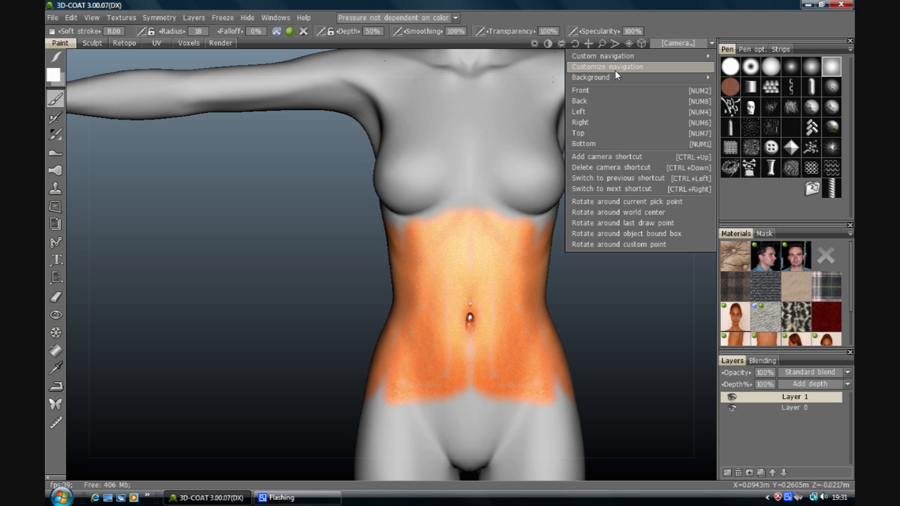
mouse_move(611, 91)
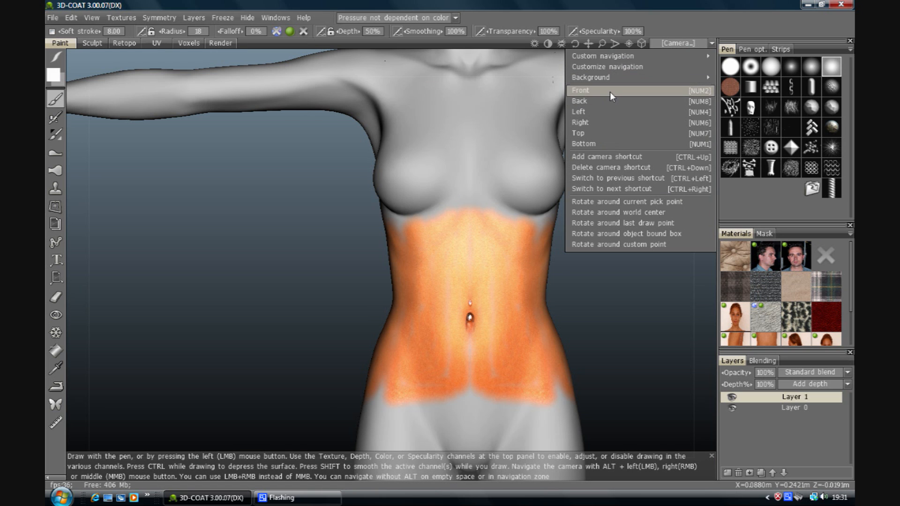
Step: Switch the camera to the Front view to face the model head-on
left_click(580, 90)
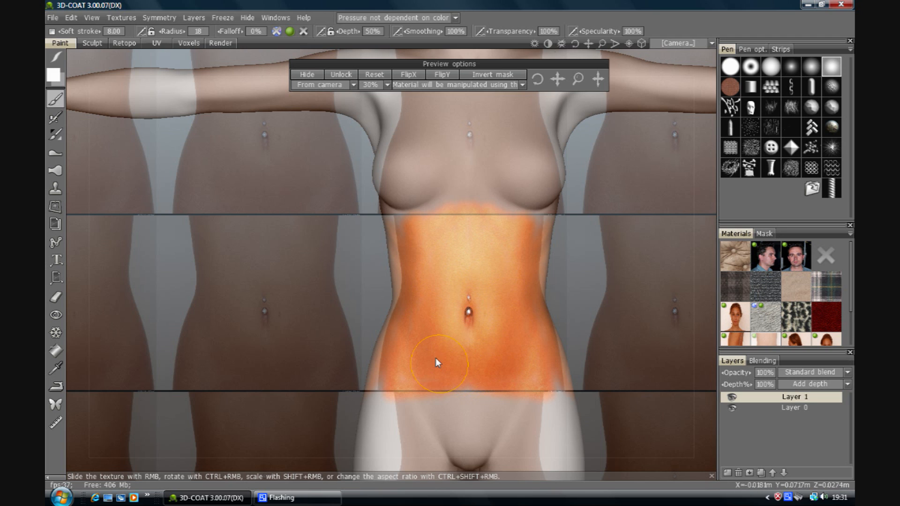
mouse_move(641, 365)
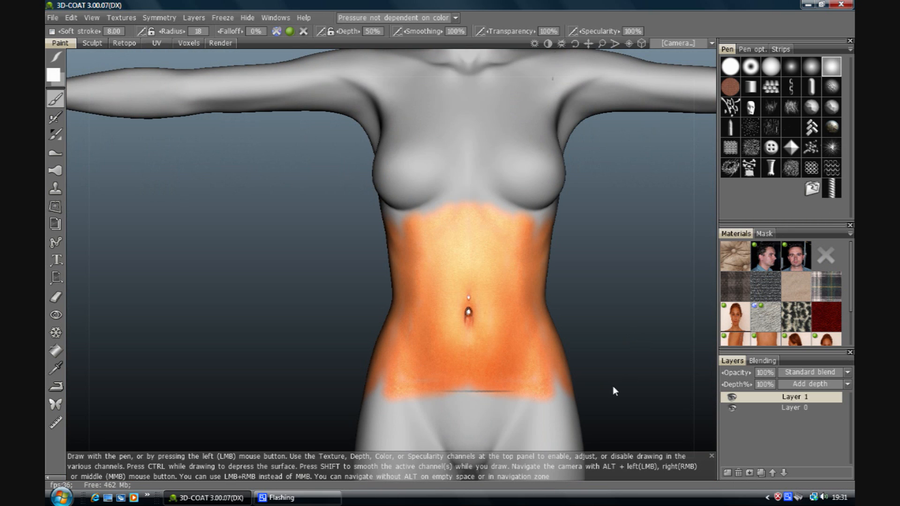
mouse_move(786, 502)
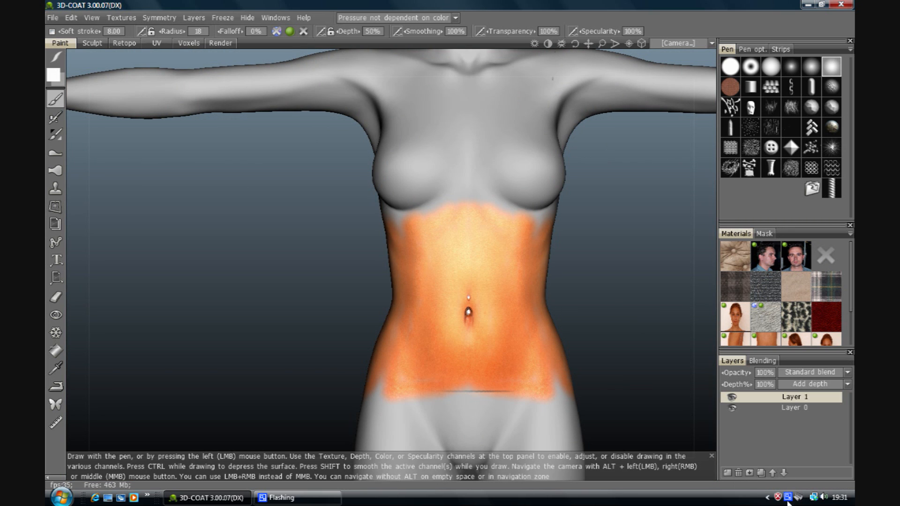
left_click(787, 498)
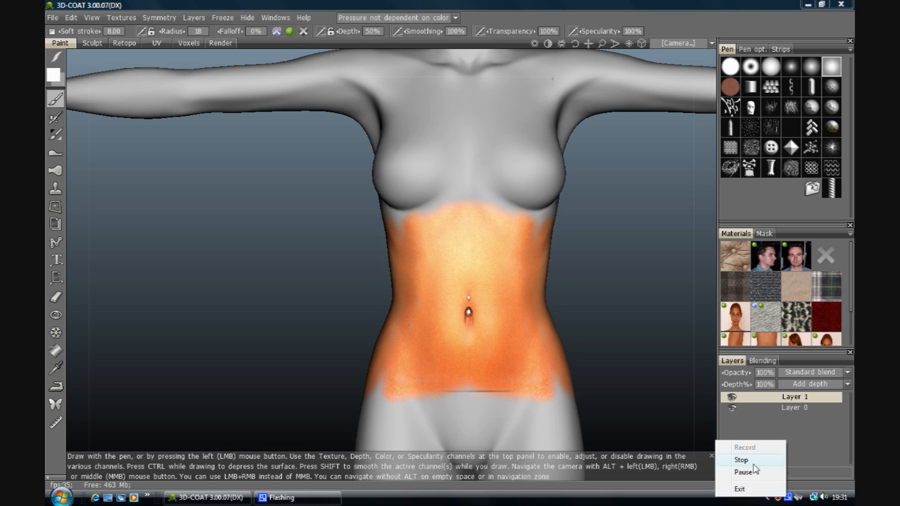